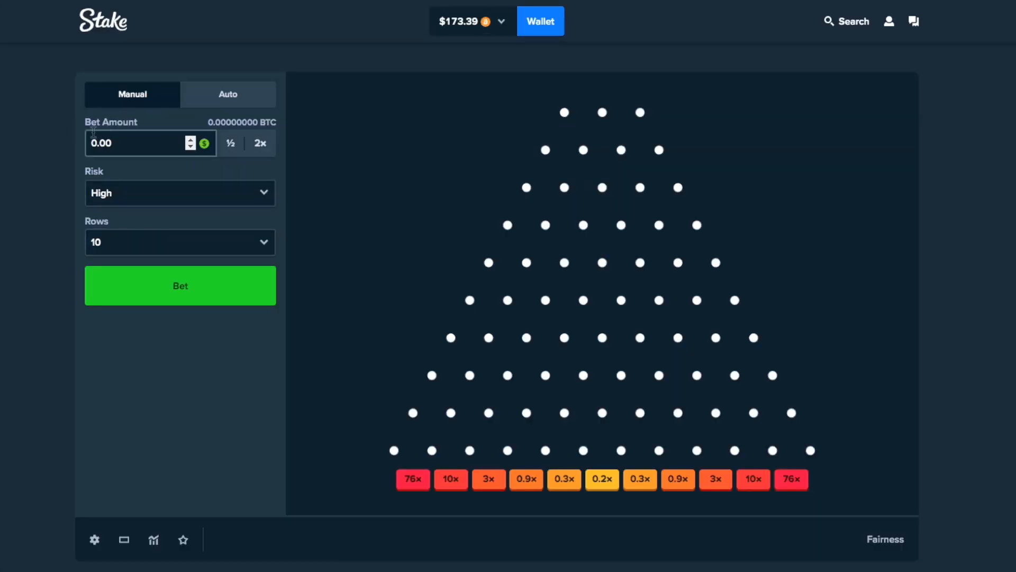
Step: Select the Plinko bet amount field so its 0.00 value can be replaced
click(136, 143)
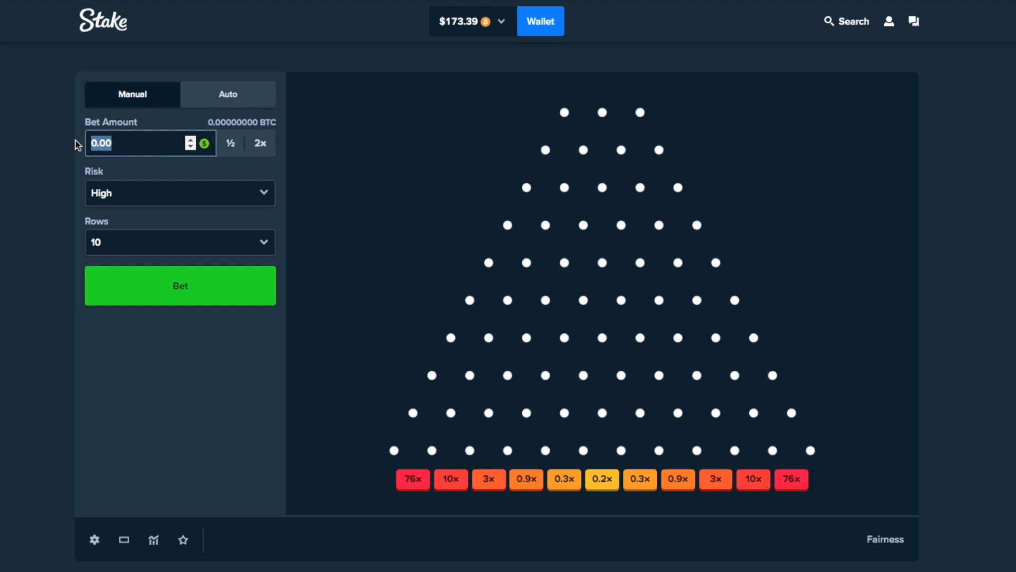
Step: Enter 3.00 as the bet and drop a first run of $3 high-risk 10-row Plinko balls
text(3.00)
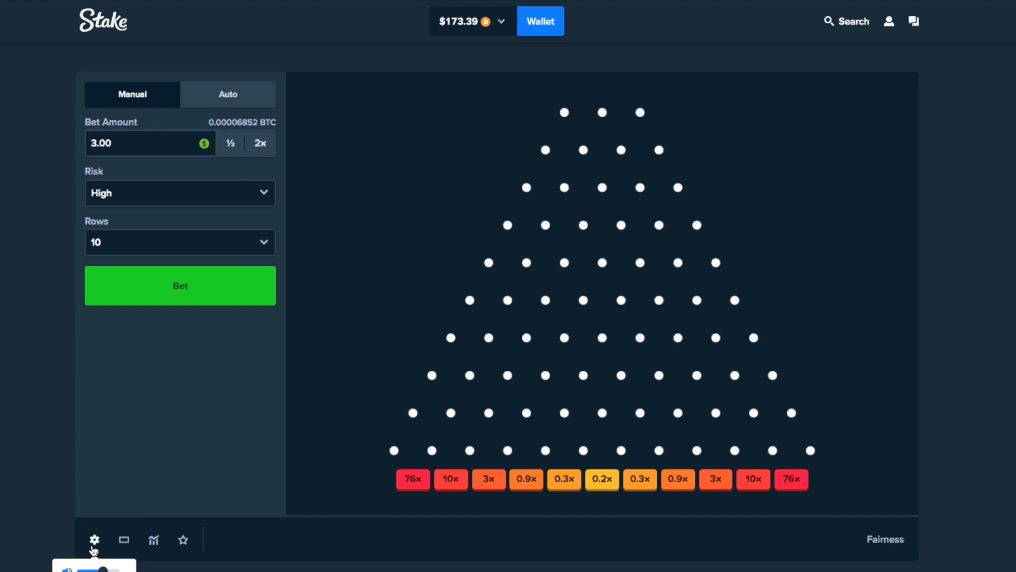
click(180, 285)
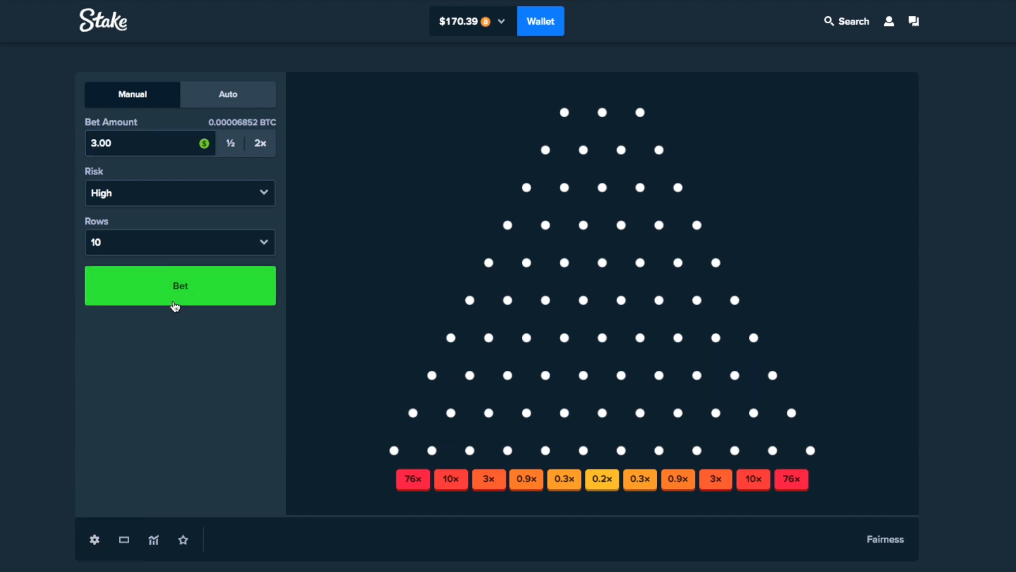
click(180, 285)
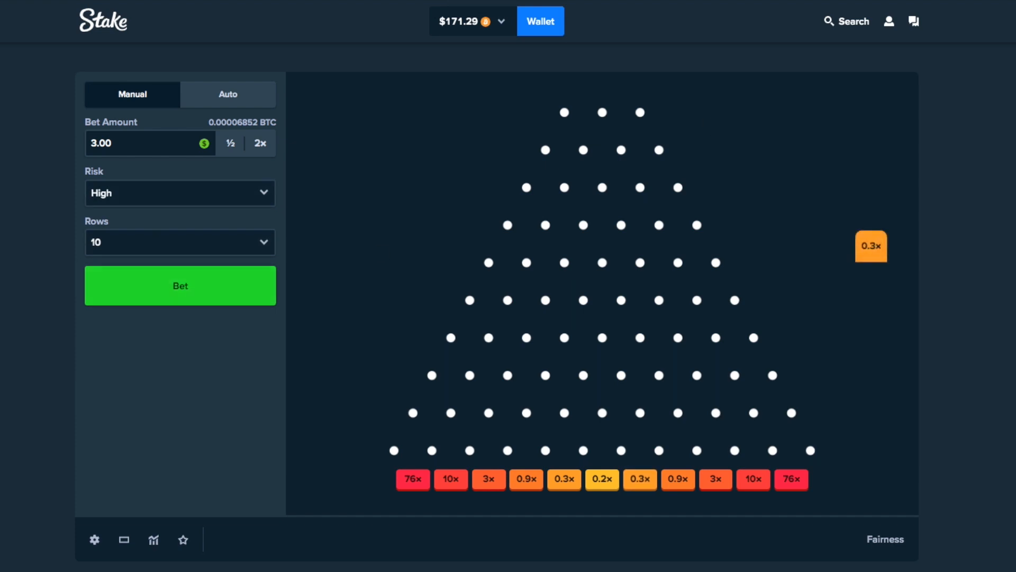
click(180, 285)
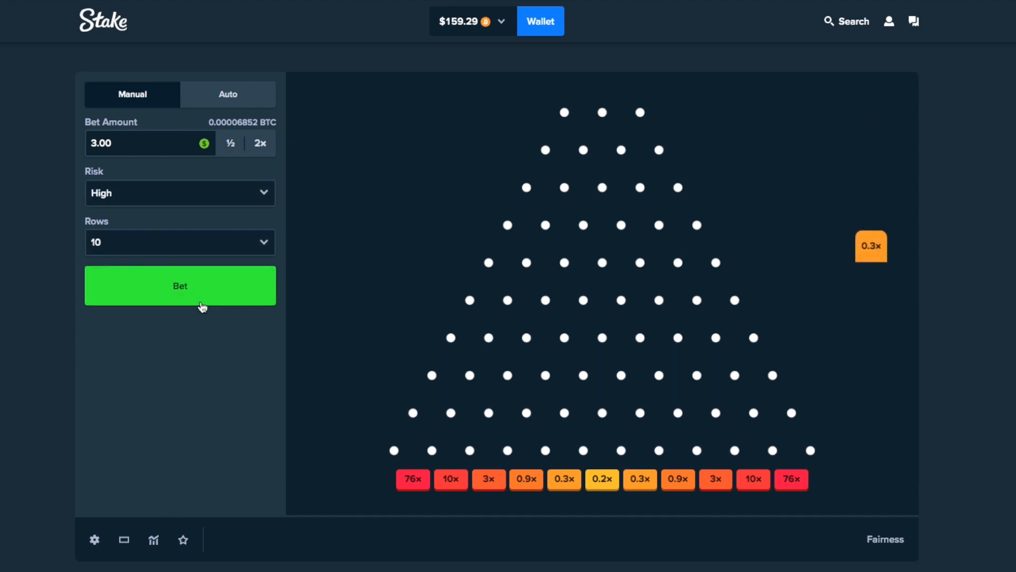
click(180, 284)
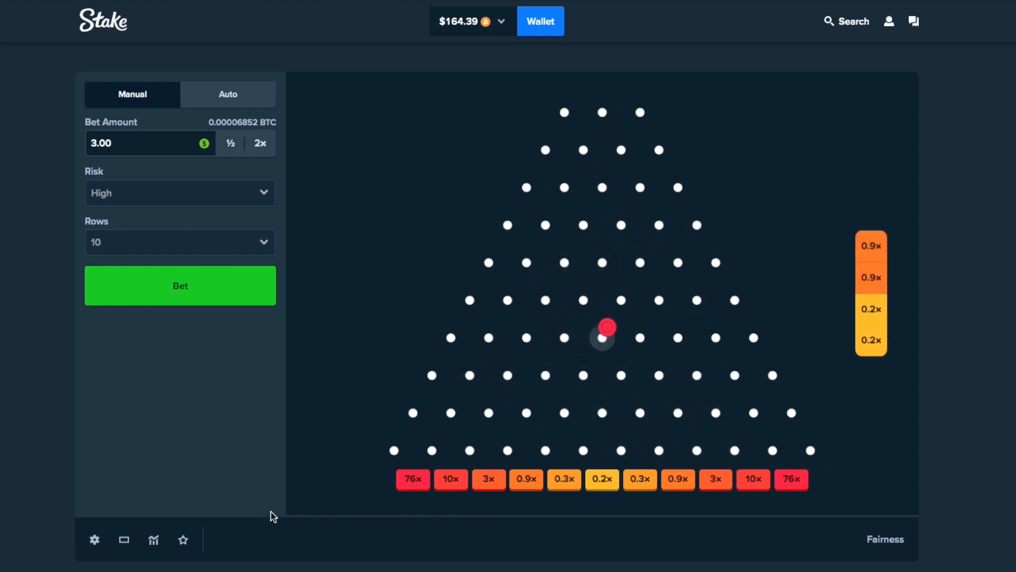
click(180, 286)
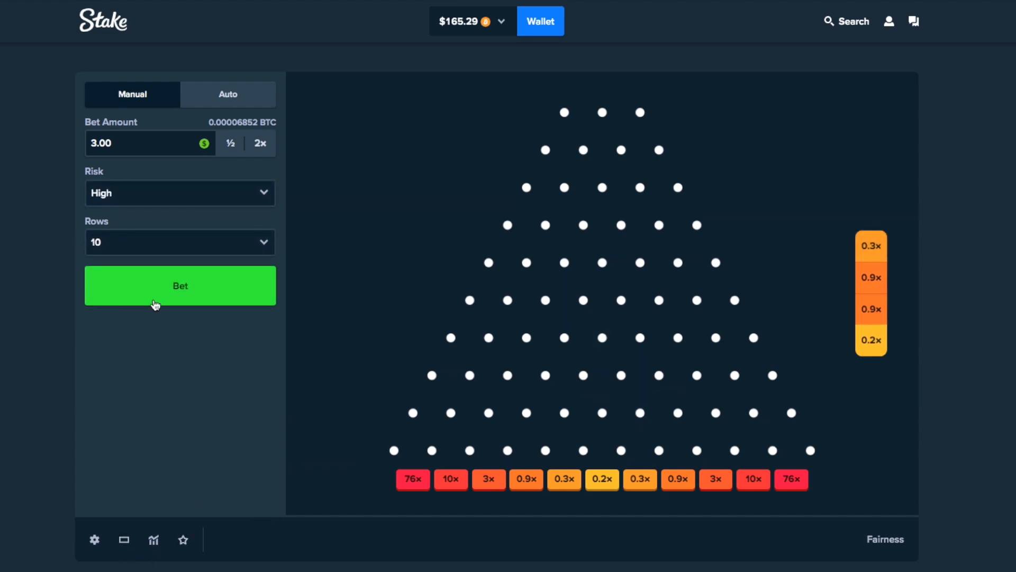
click(180, 285)
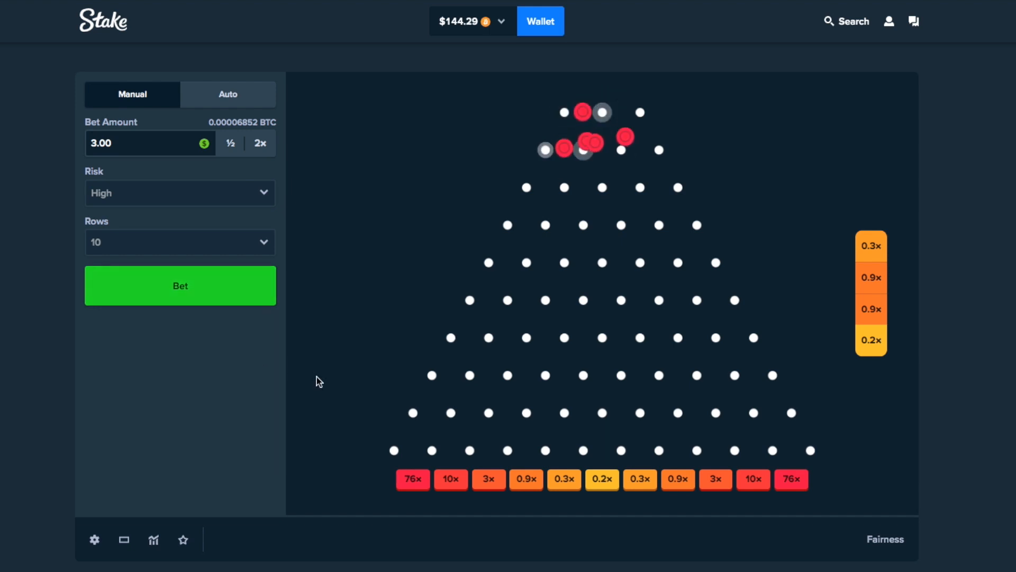
click(180, 285)
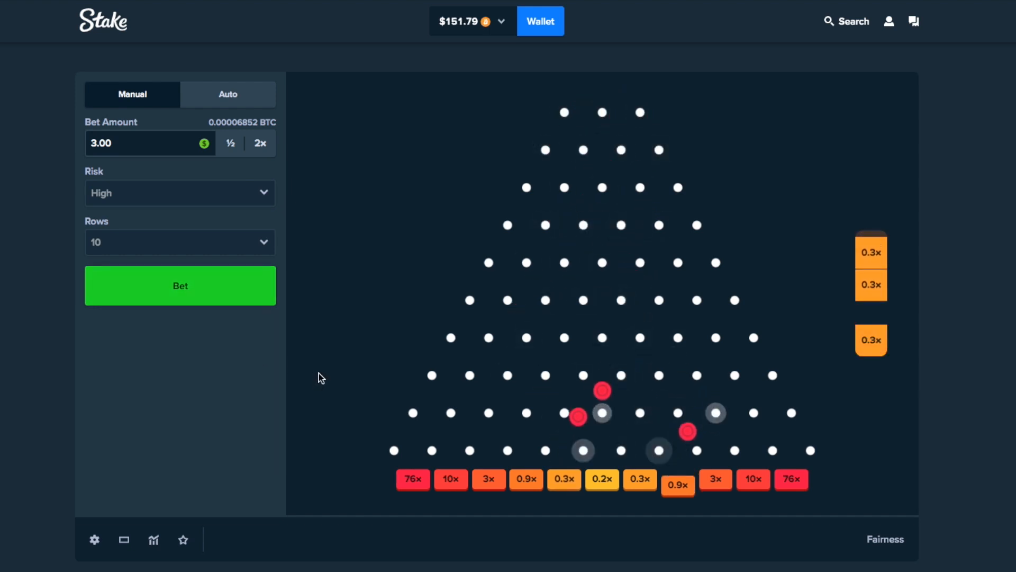
click(180, 285)
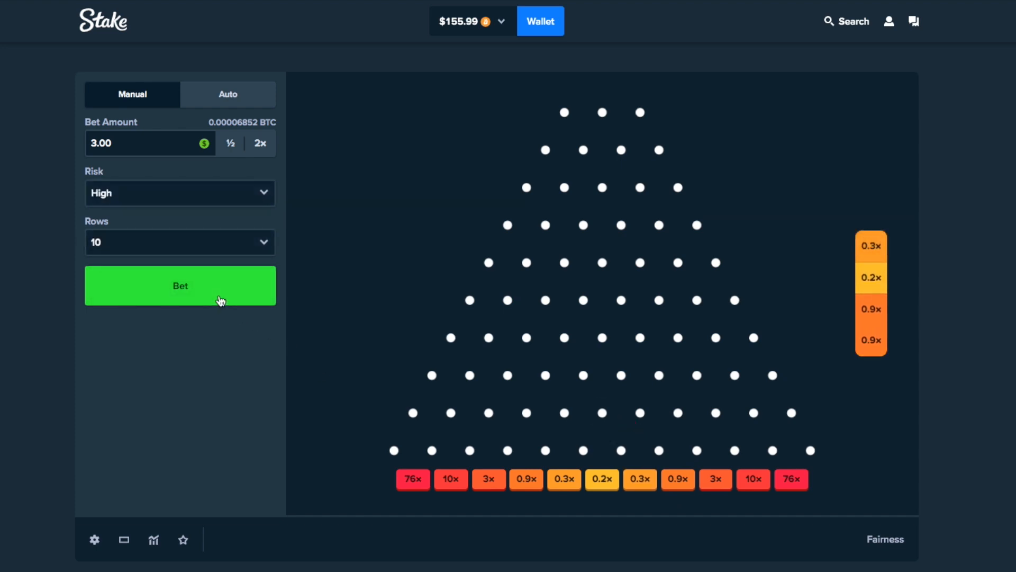
Step: Drop more $3 Plinko balls, bringing the balance to about $166.19
click(180, 284)
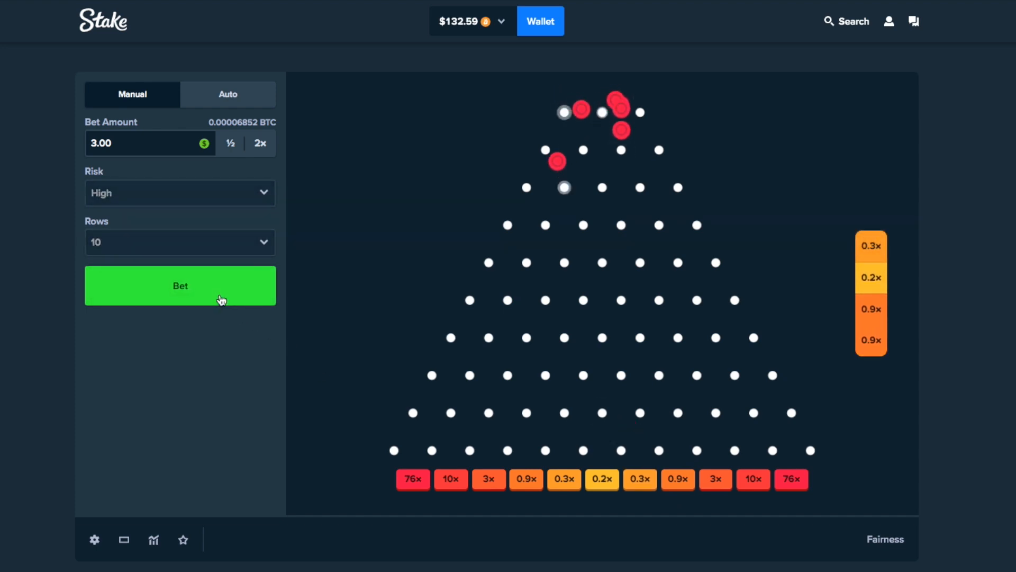
click(180, 285)
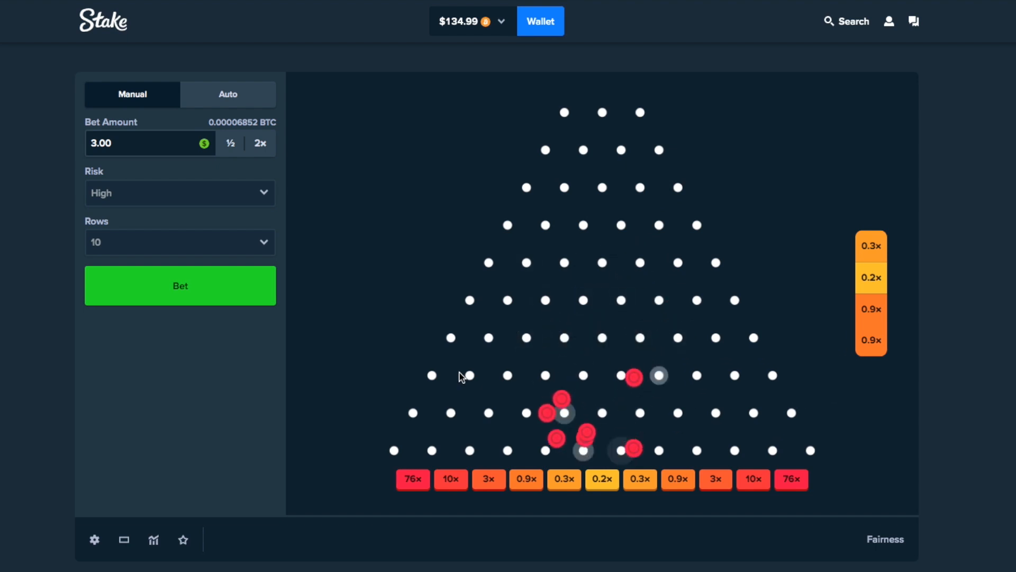
click(180, 286)
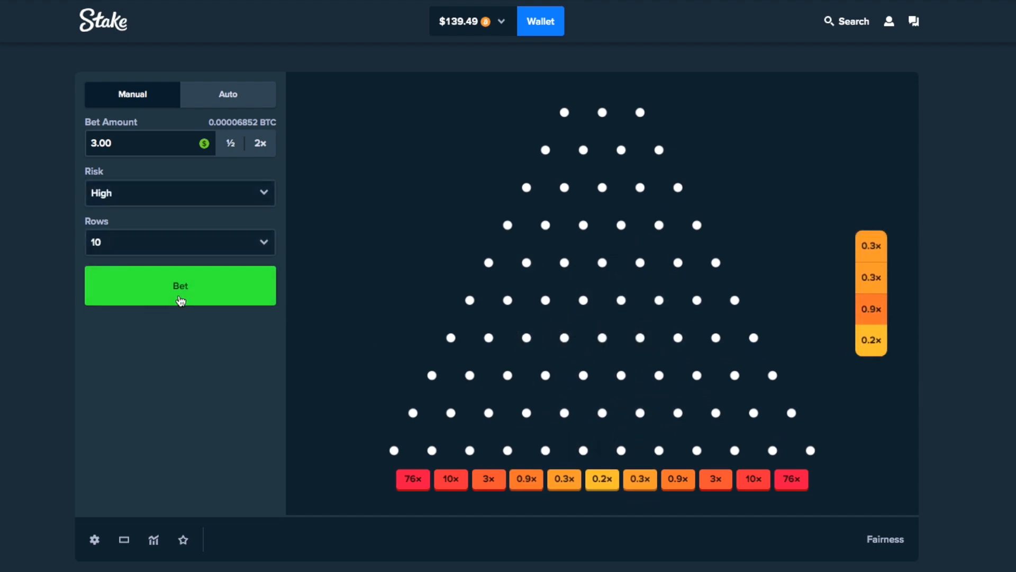
click(179, 285)
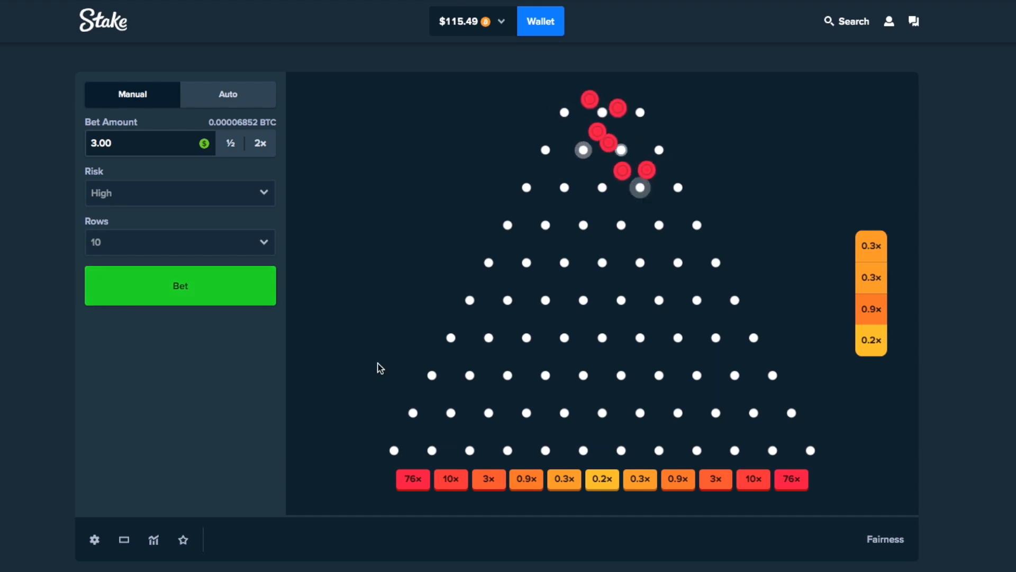
click(180, 286)
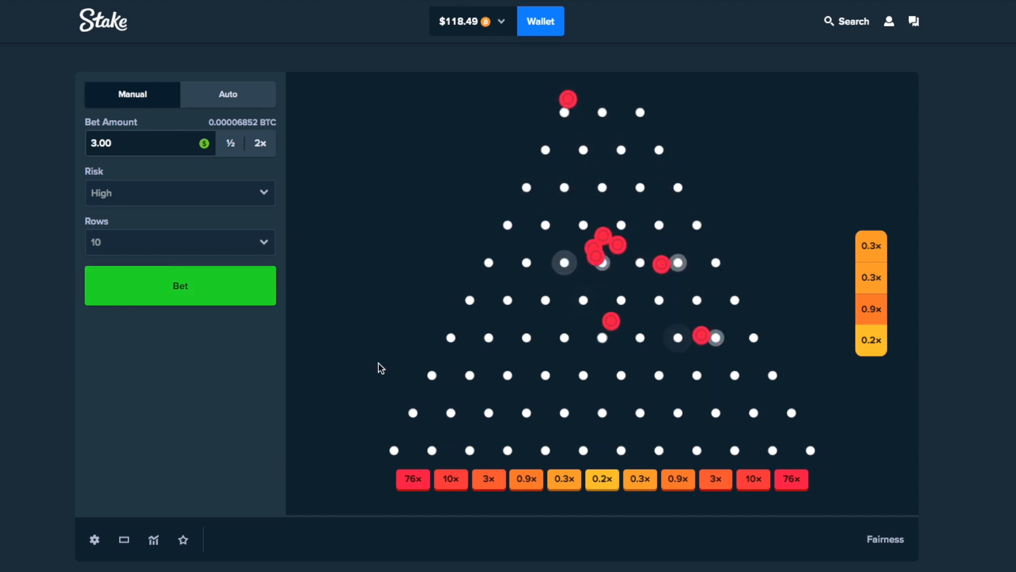
click(180, 285)
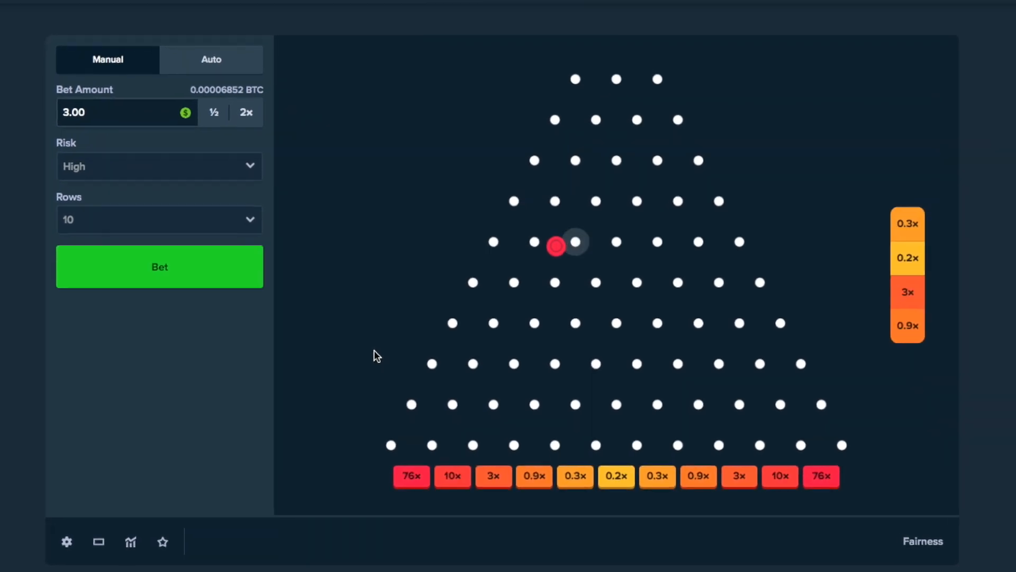
click(159, 267)
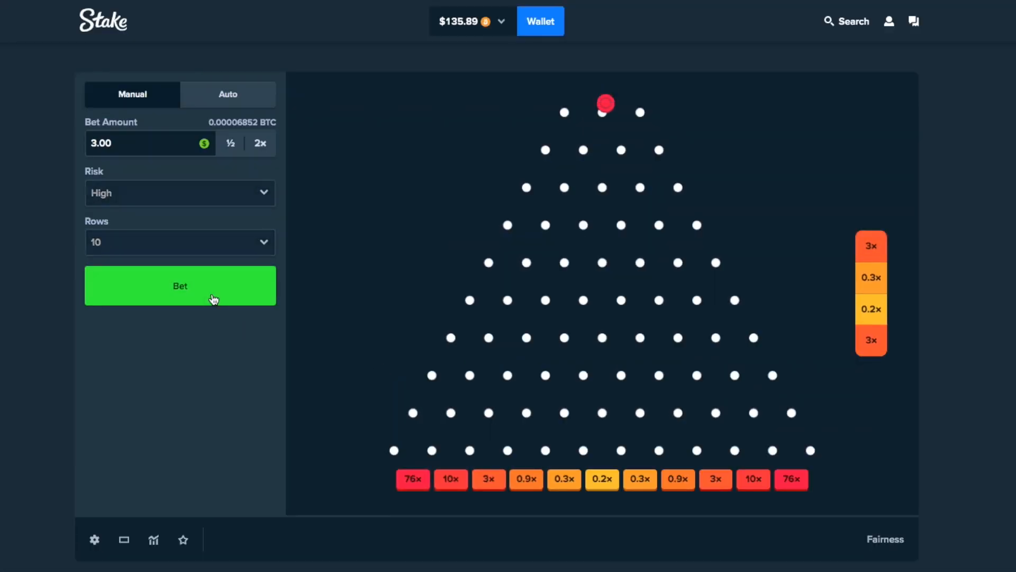
click(180, 286)
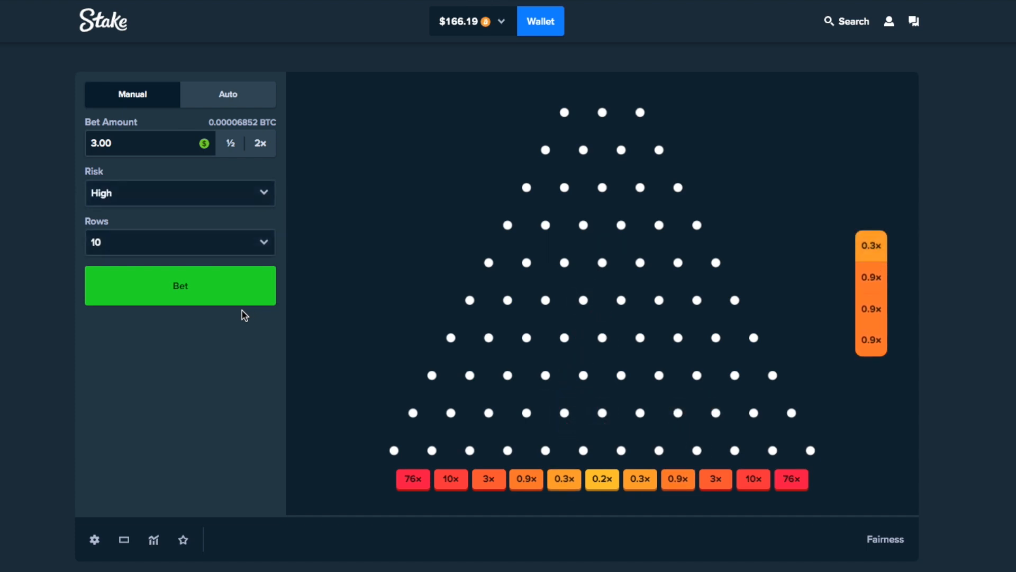
Step: Drop another dozen $3 Plinko balls on high risk with 10 rows
click(180, 284)
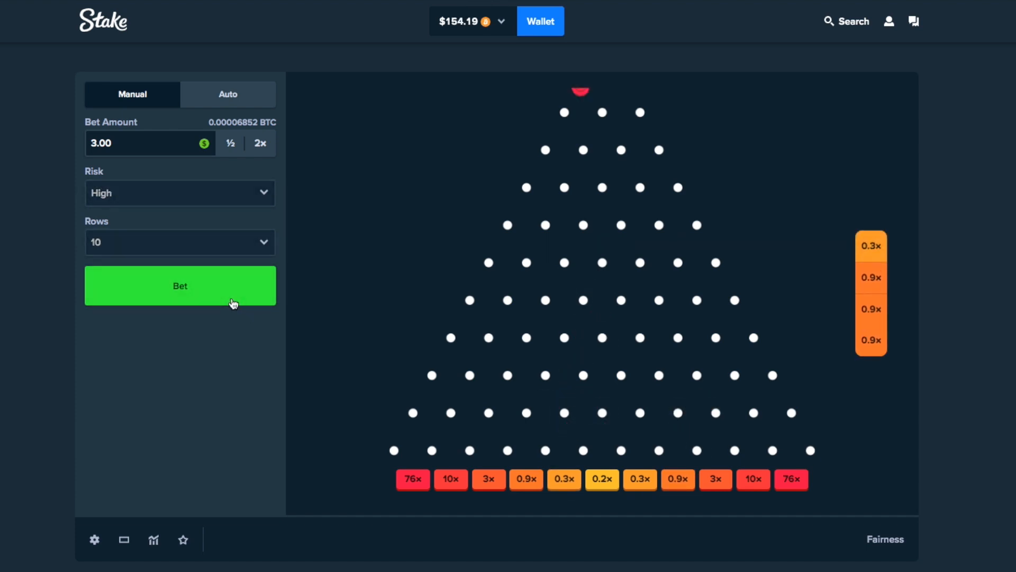
click(180, 284)
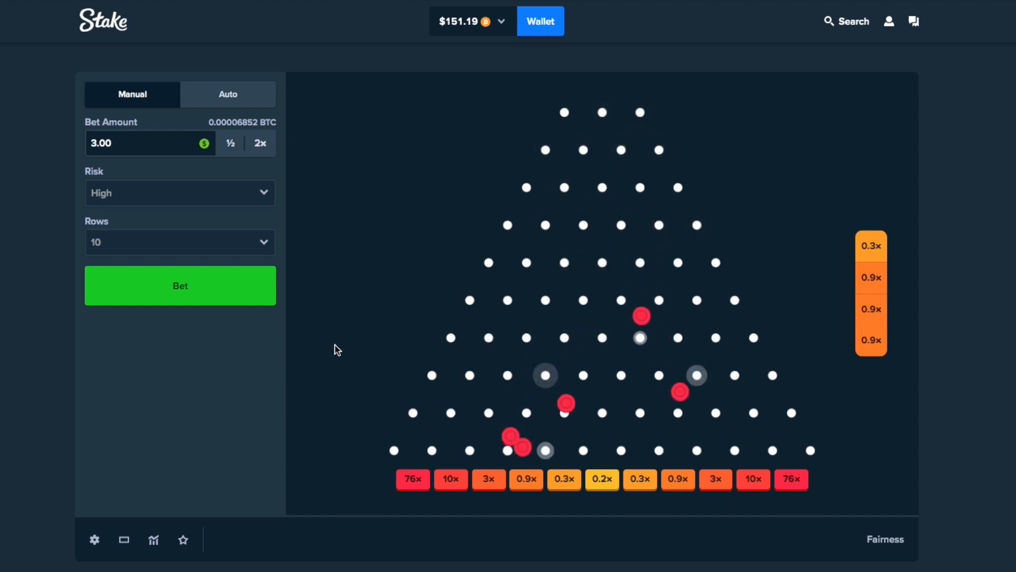
click(180, 286)
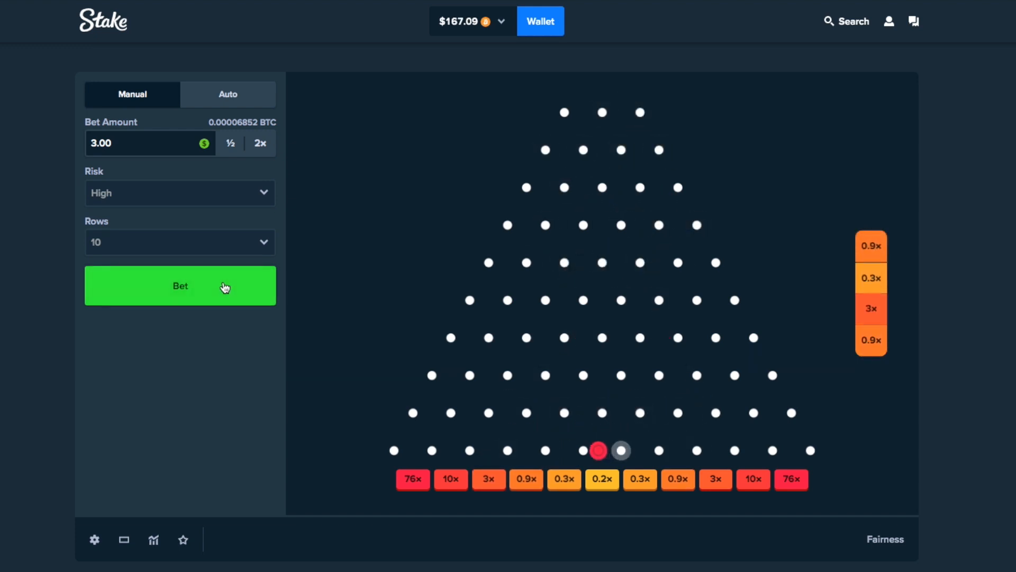
click(180, 285)
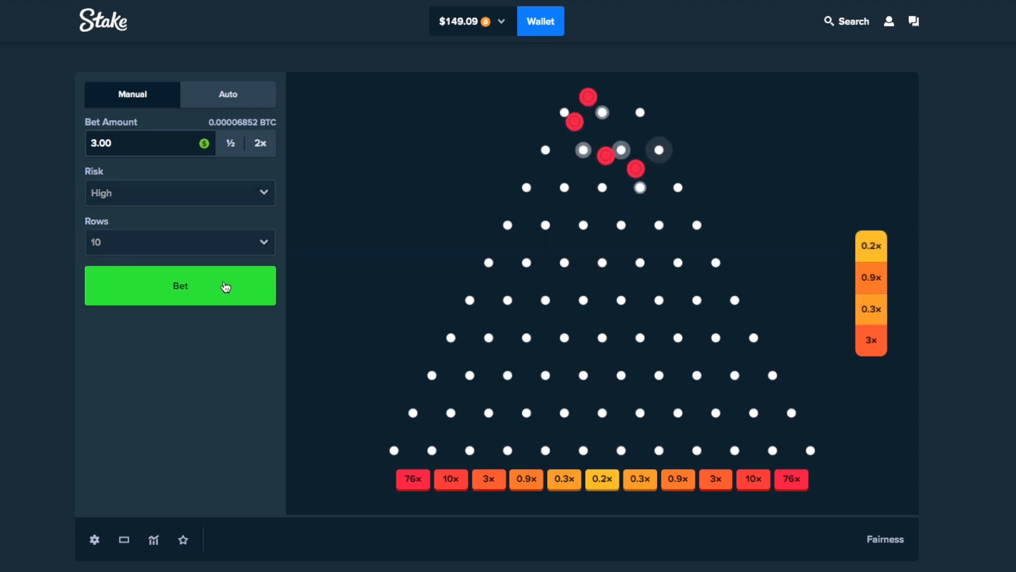
click(180, 285)
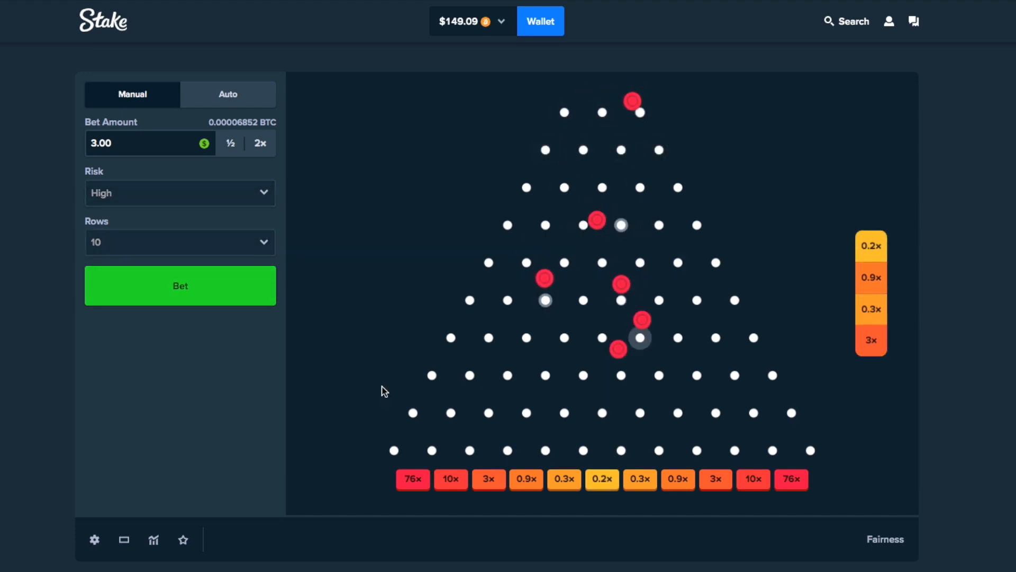
click(180, 286)
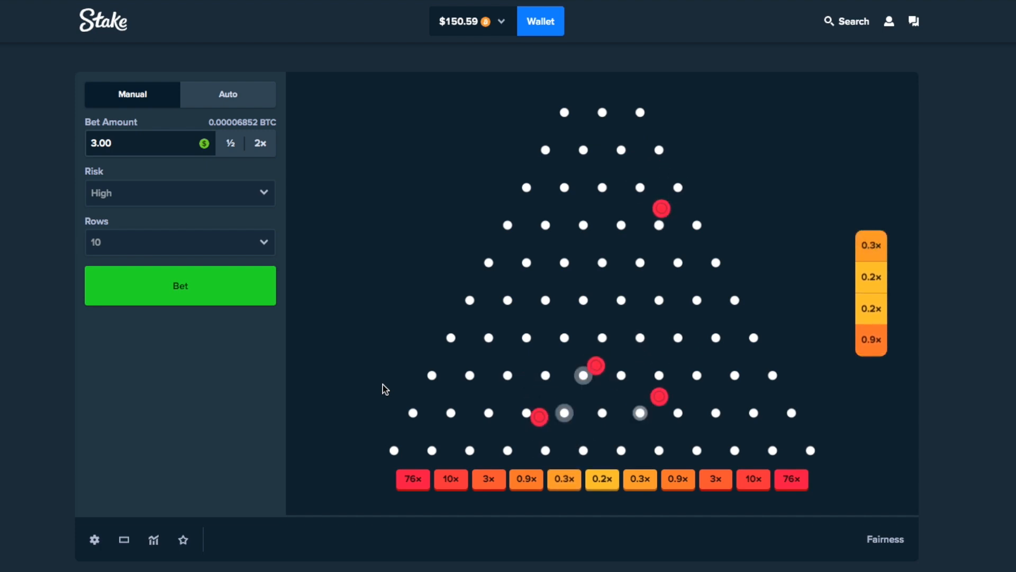
click(180, 285)
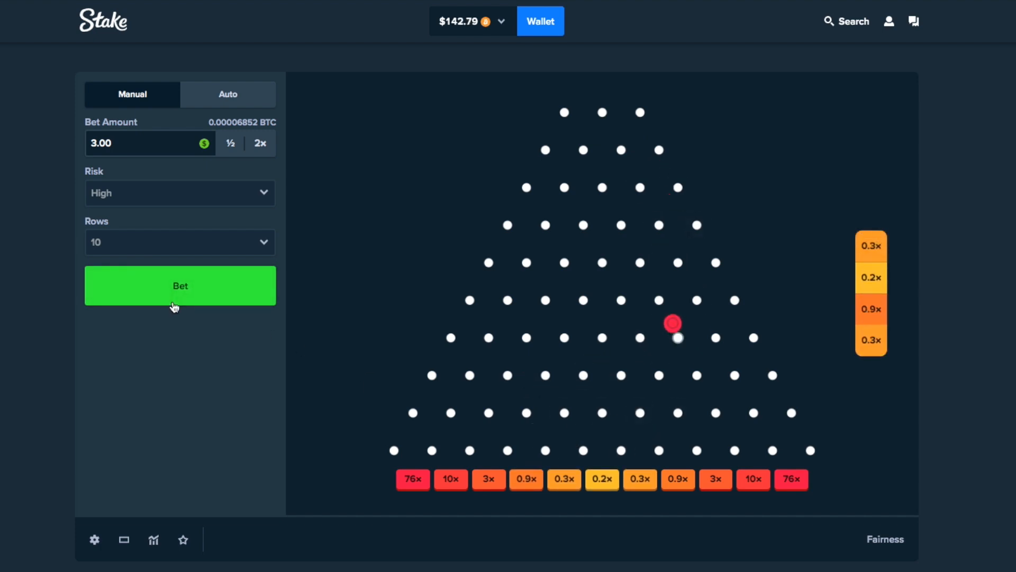
click(180, 285)
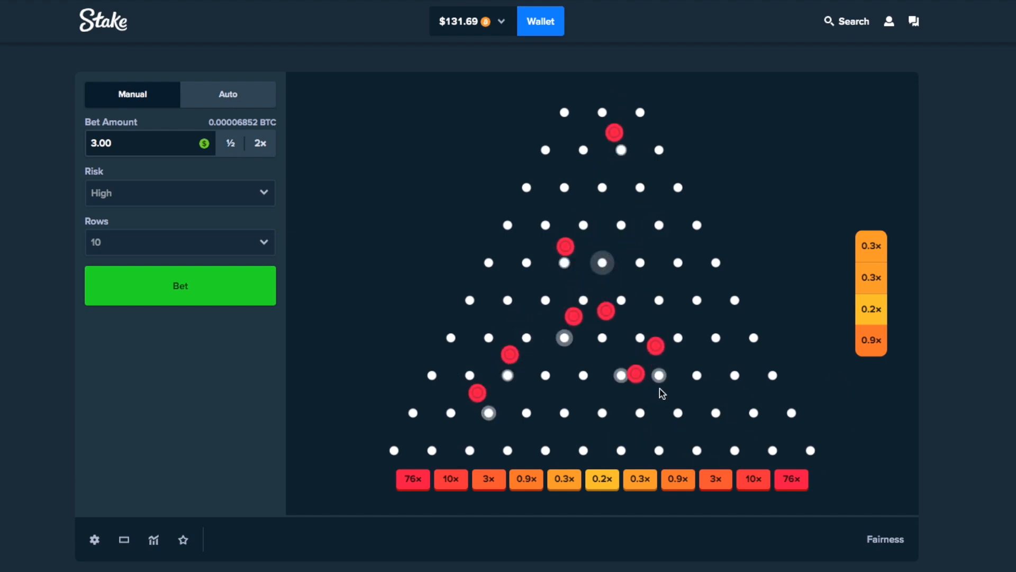
click(180, 285)
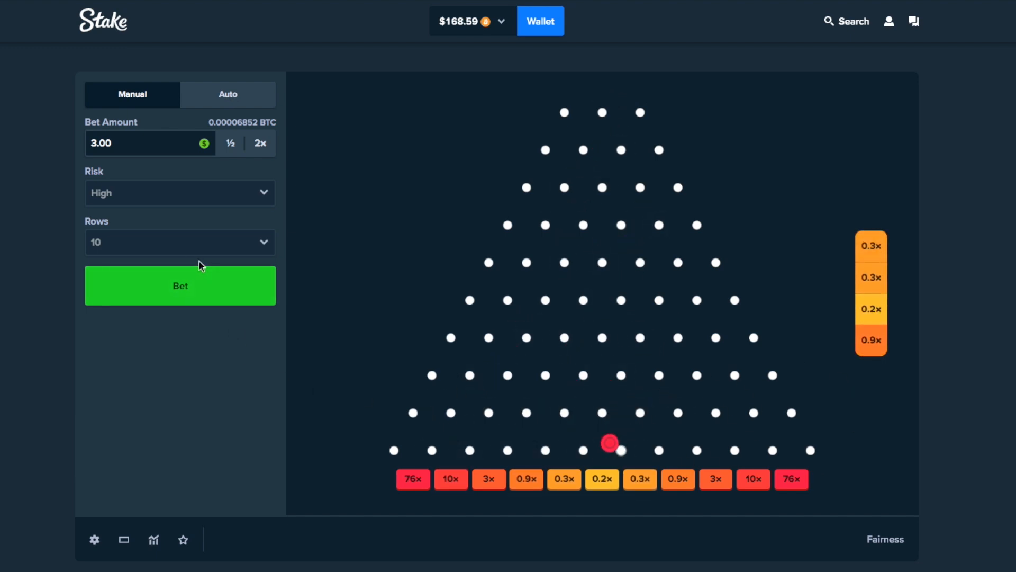
click(180, 285)
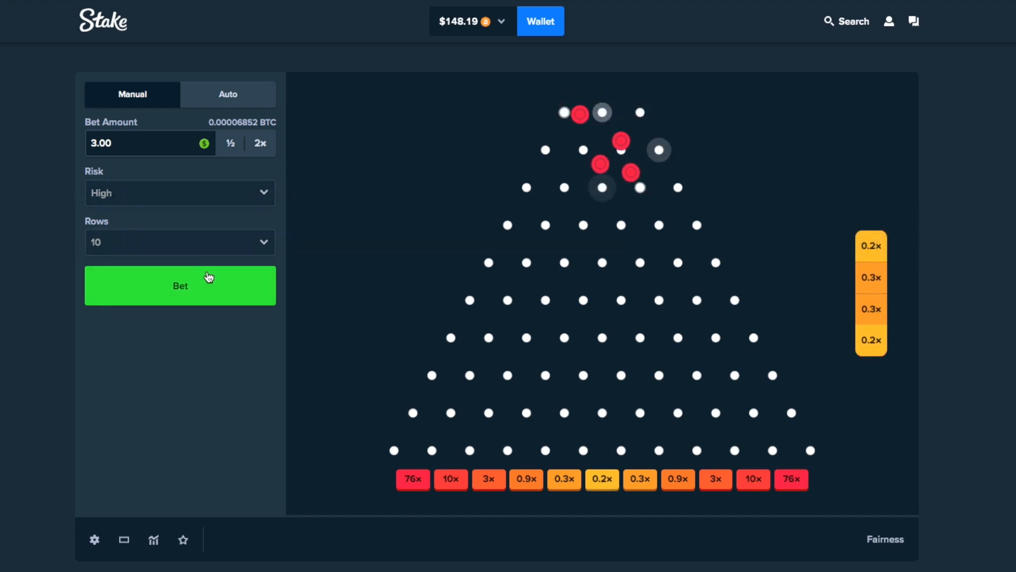
click(180, 286)
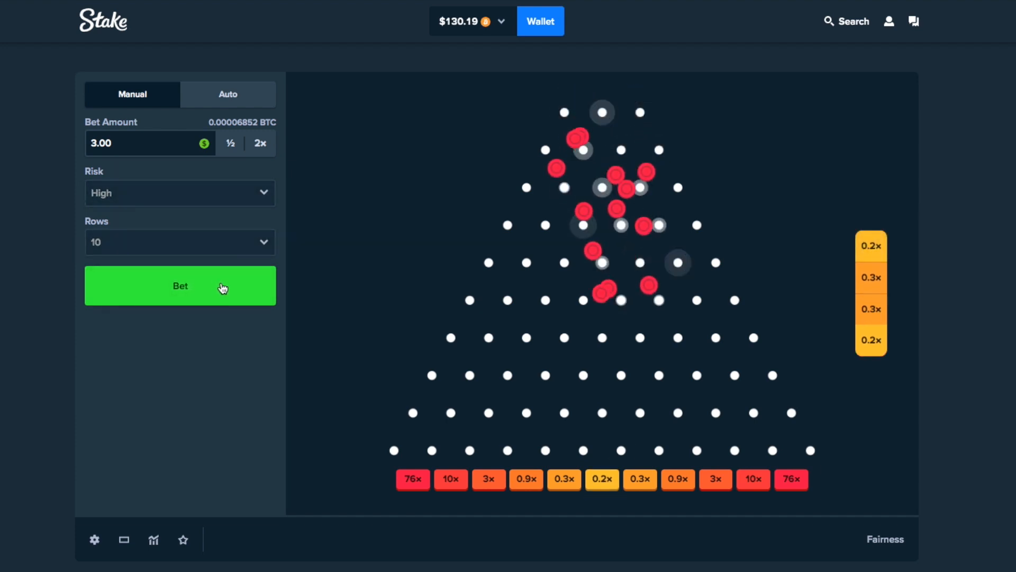
click(180, 286)
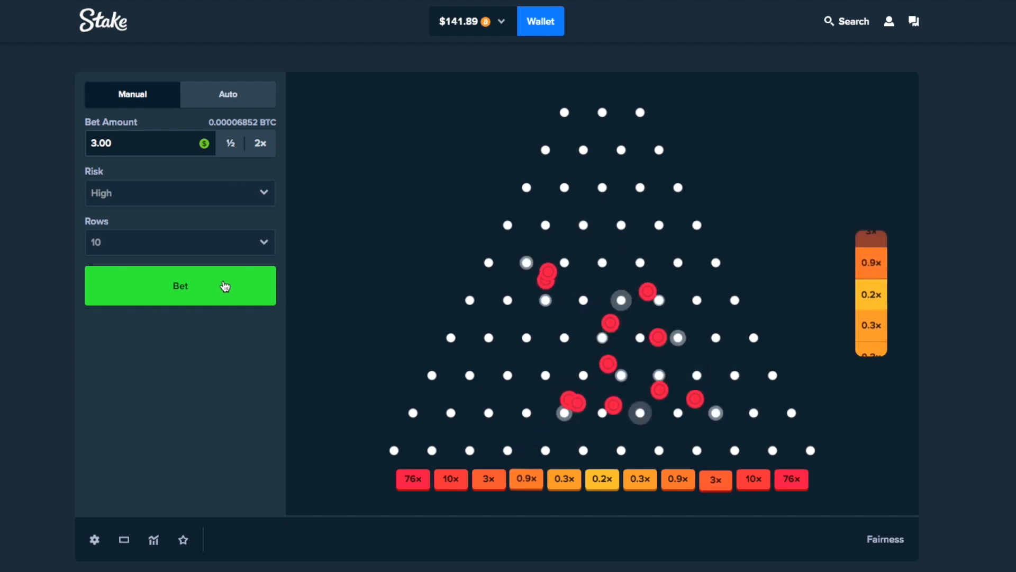
Step: Keep dropping $3 balls until the balance slides to about $114
click(180, 286)
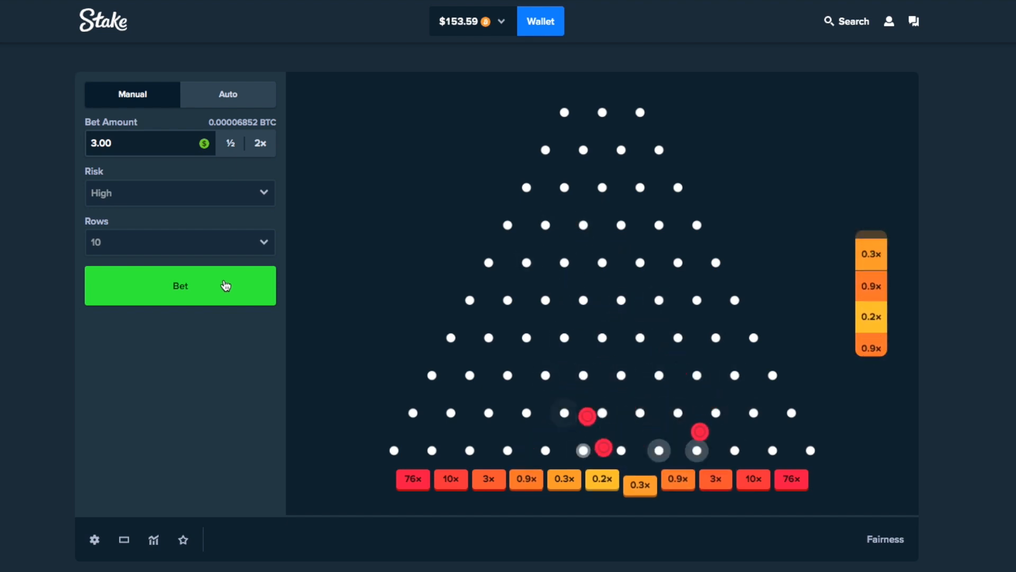
click(180, 285)
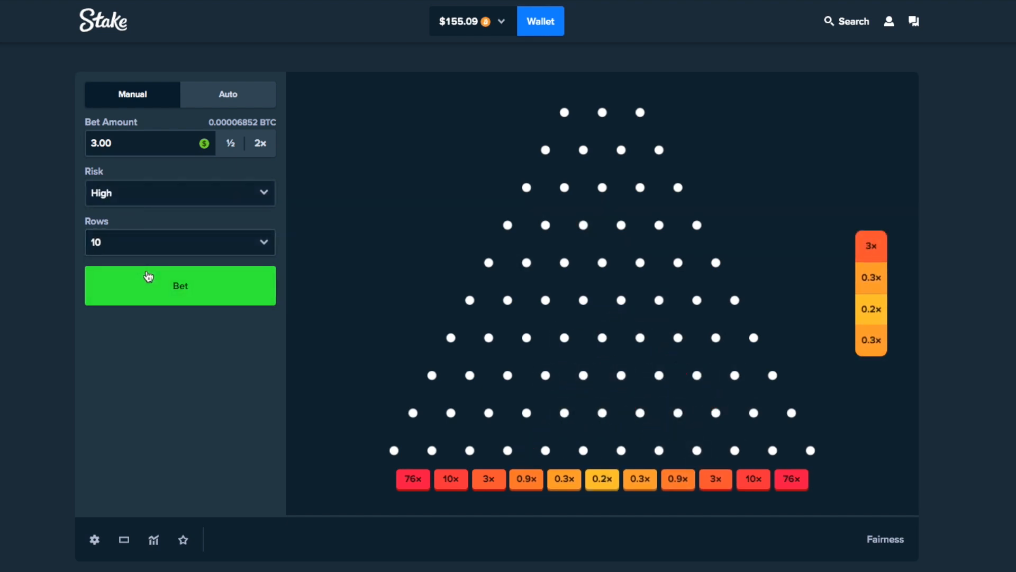
click(180, 285)
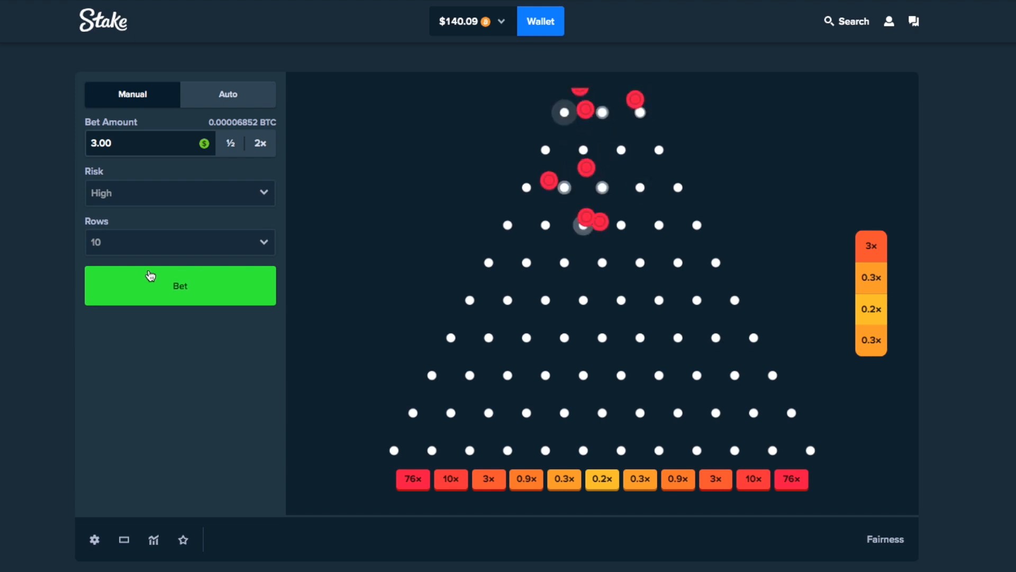
click(180, 285)
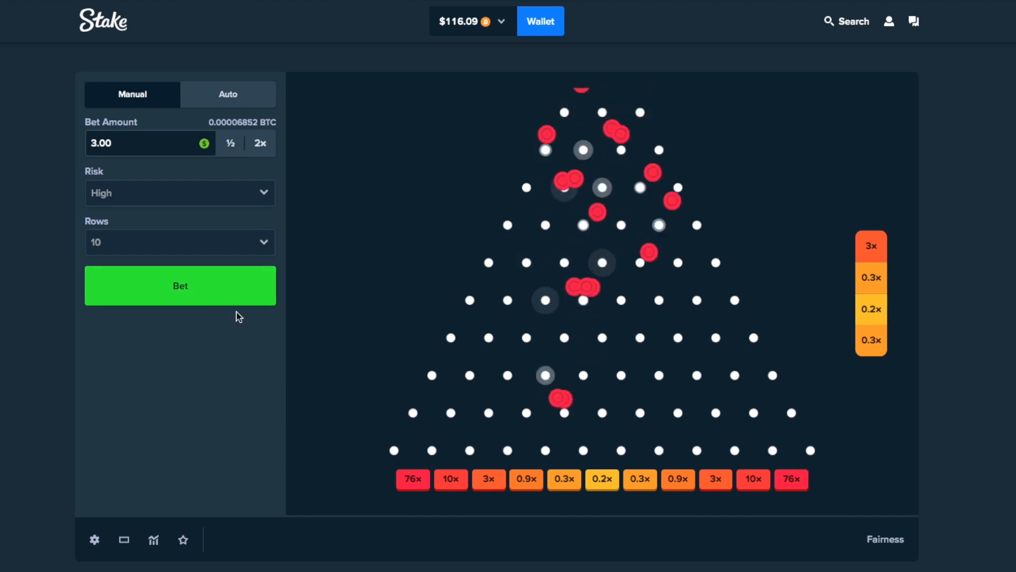
click(180, 286)
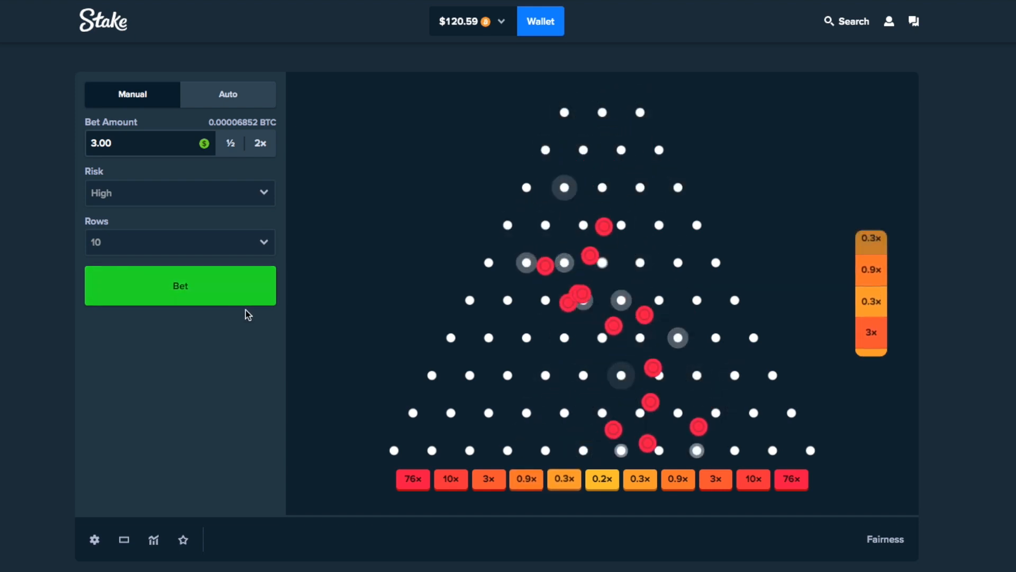
click(180, 285)
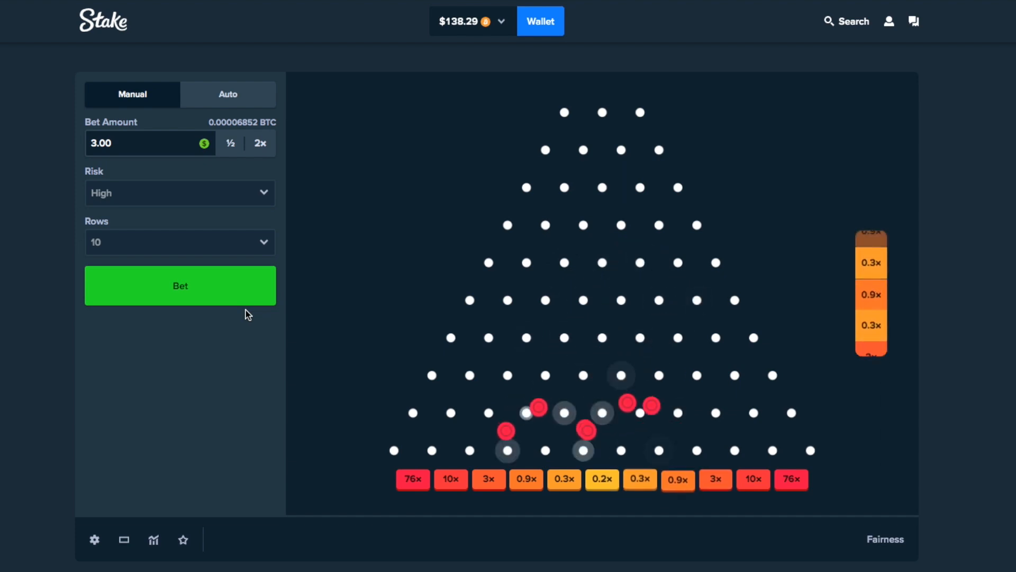
click(180, 285)
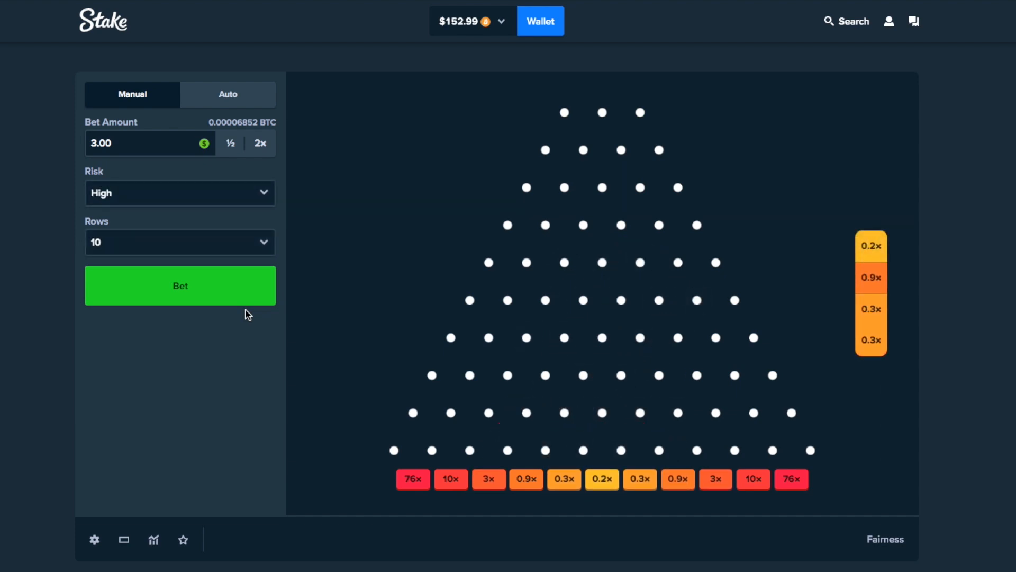
click(180, 285)
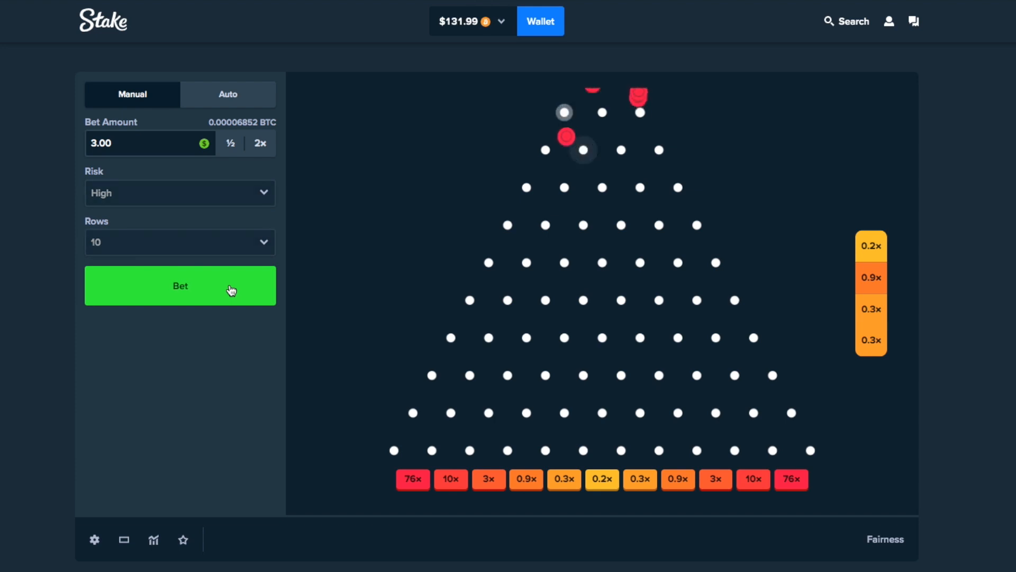
click(180, 286)
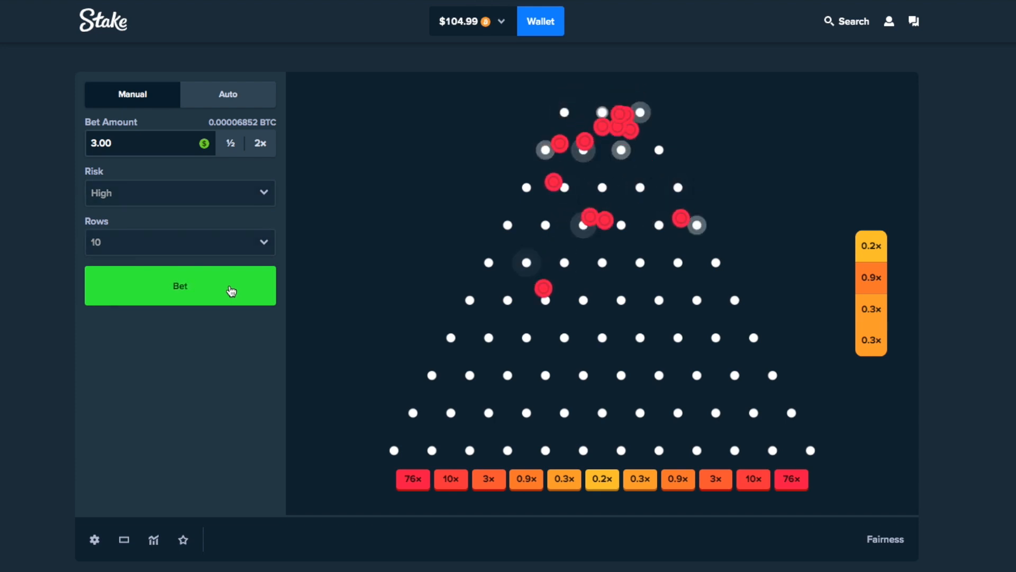
click(180, 285)
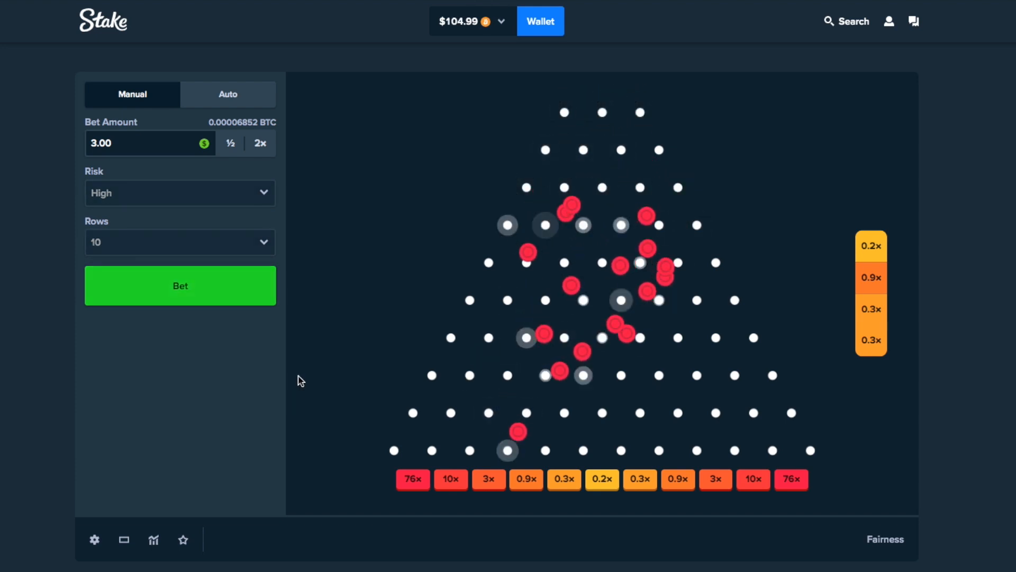
click(180, 286)
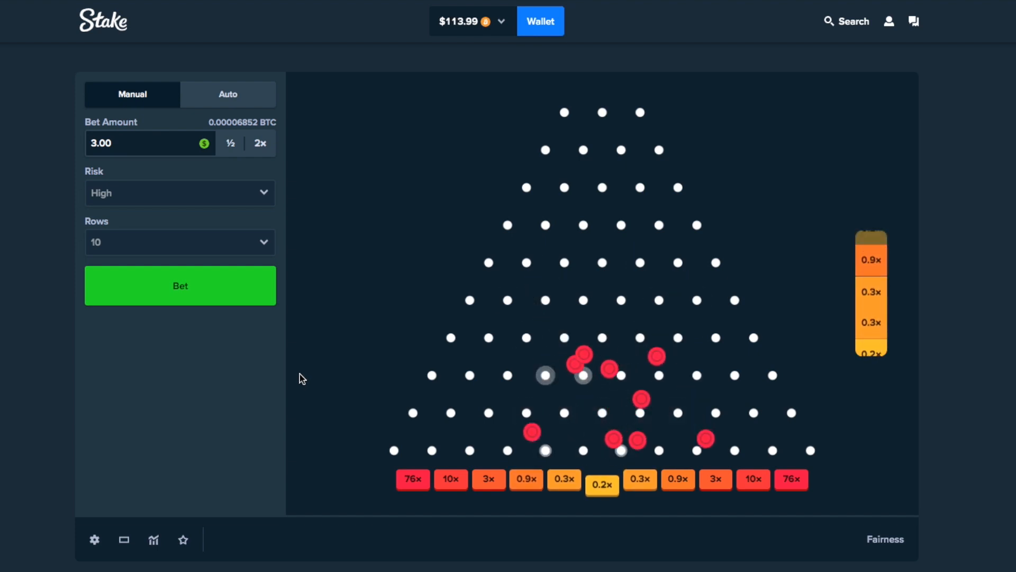
click(180, 286)
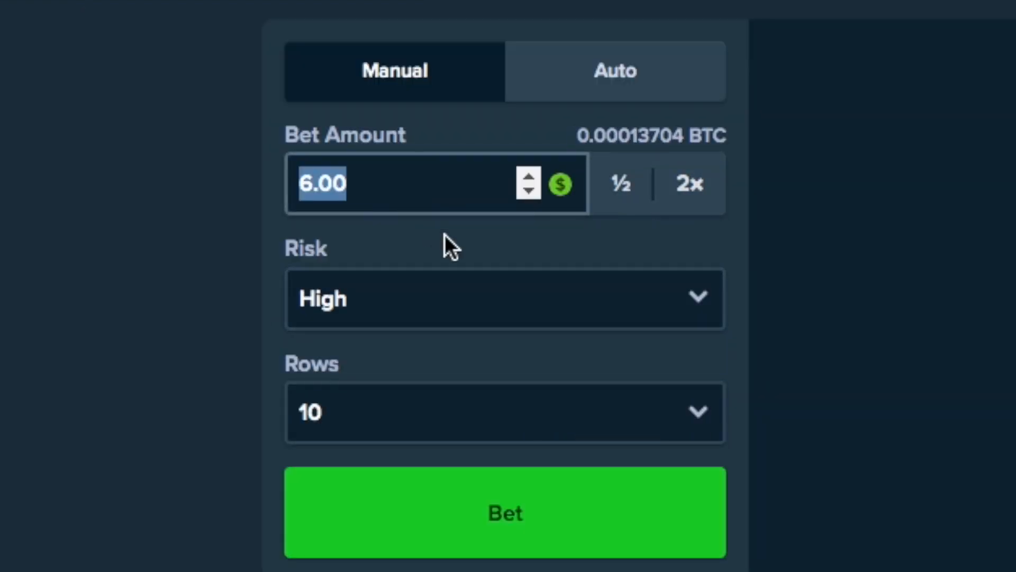
Step: Drop a run of $5 high-risk Plinko balls on the 10-row board
click(504, 513)
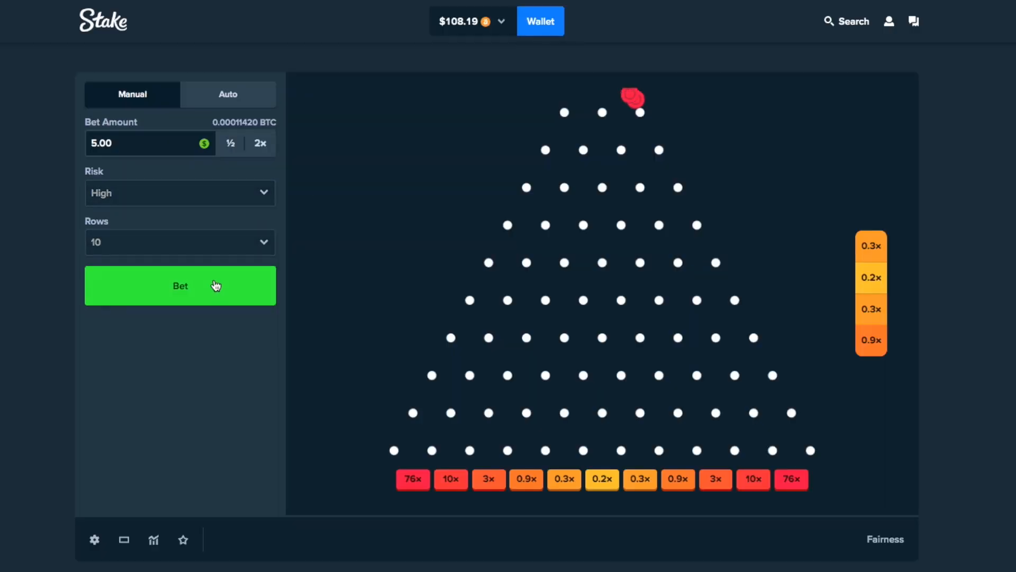
click(180, 286)
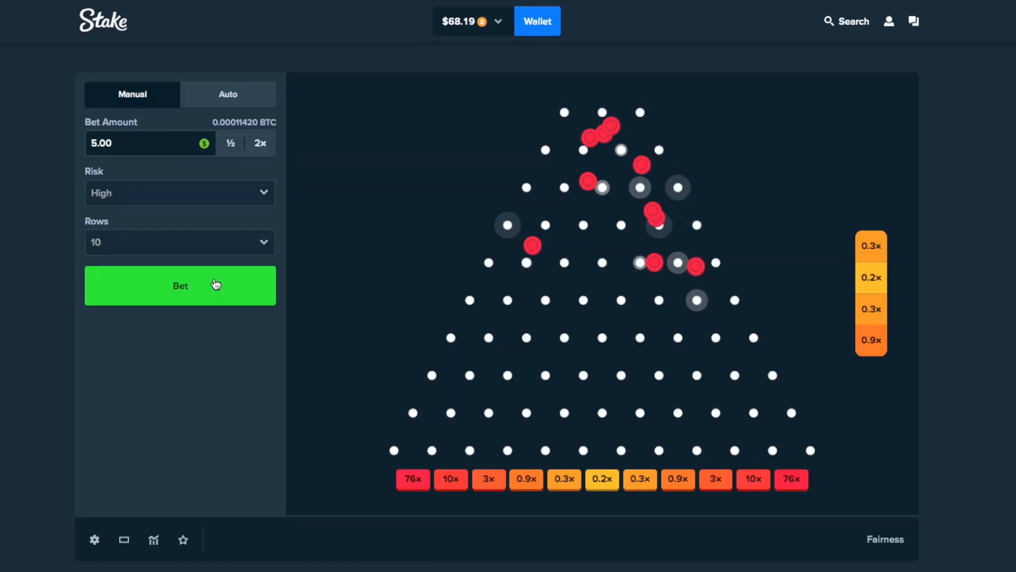
click(180, 285)
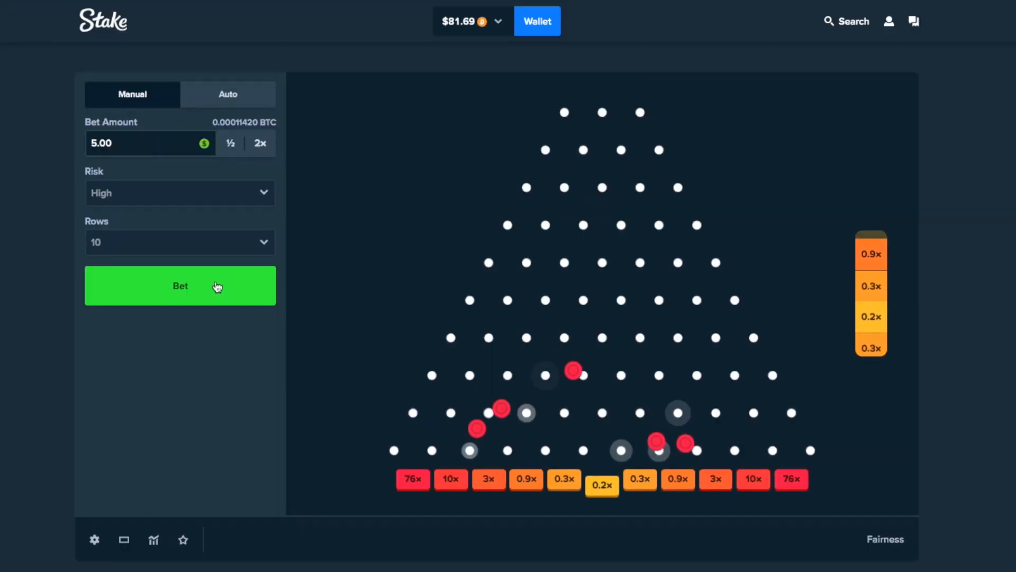
click(180, 286)
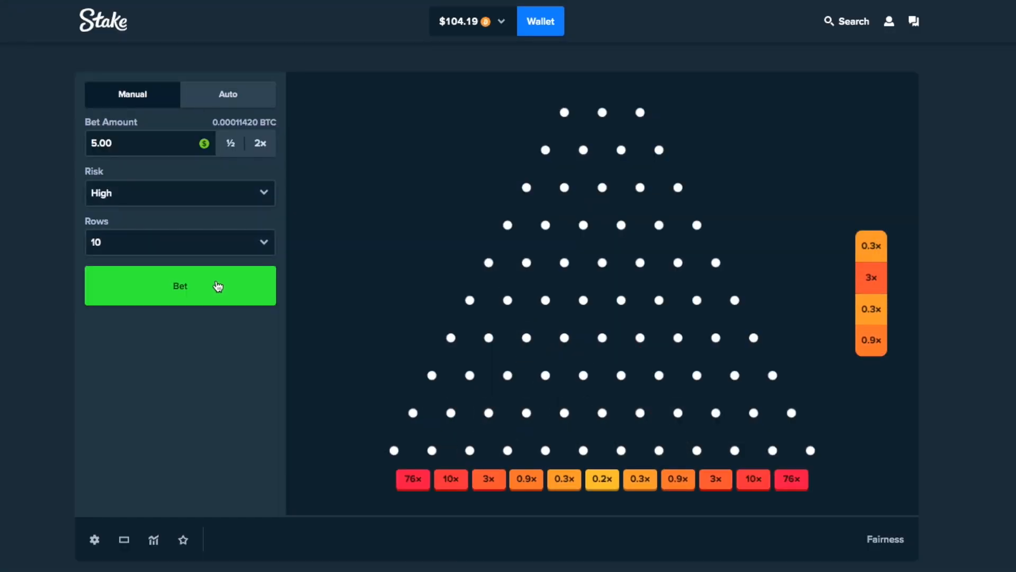
click(180, 286)
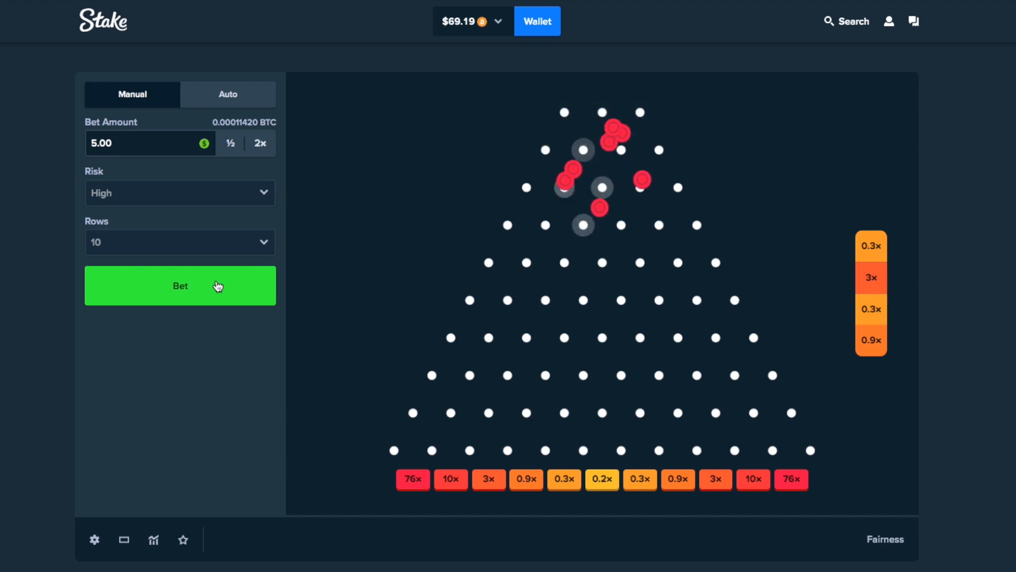
click(180, 286)
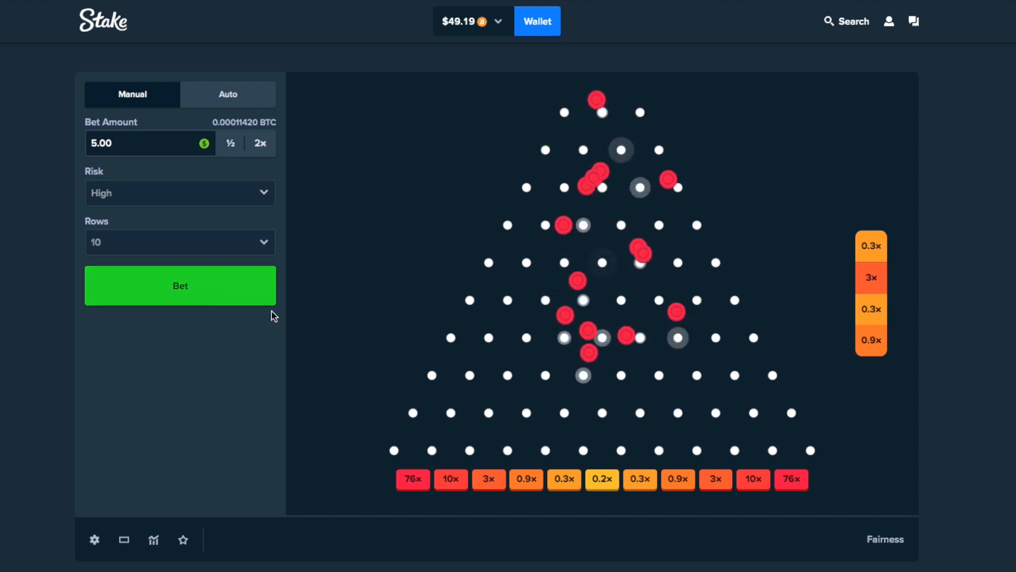
click(180, 286)
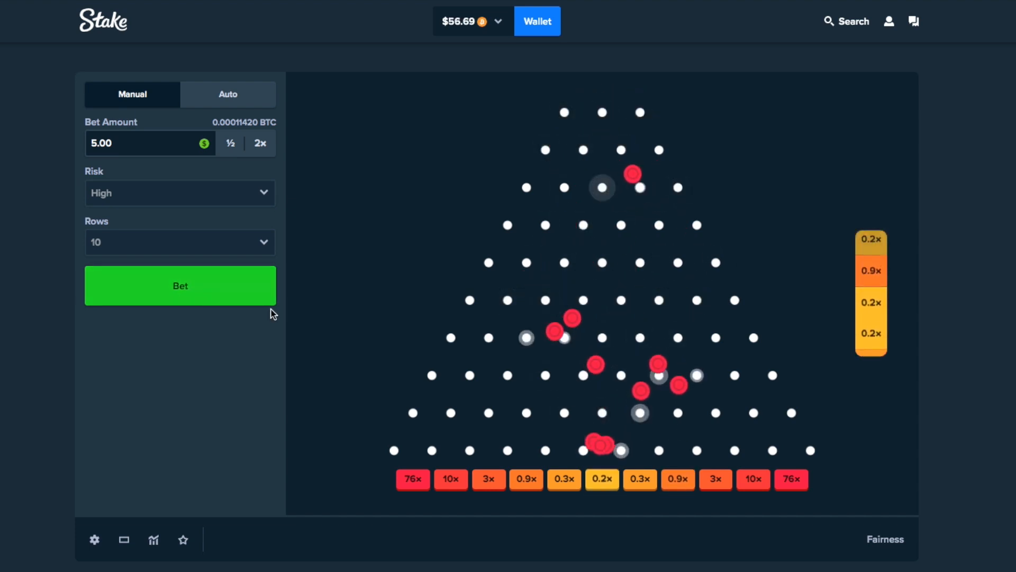
click(180, 286)
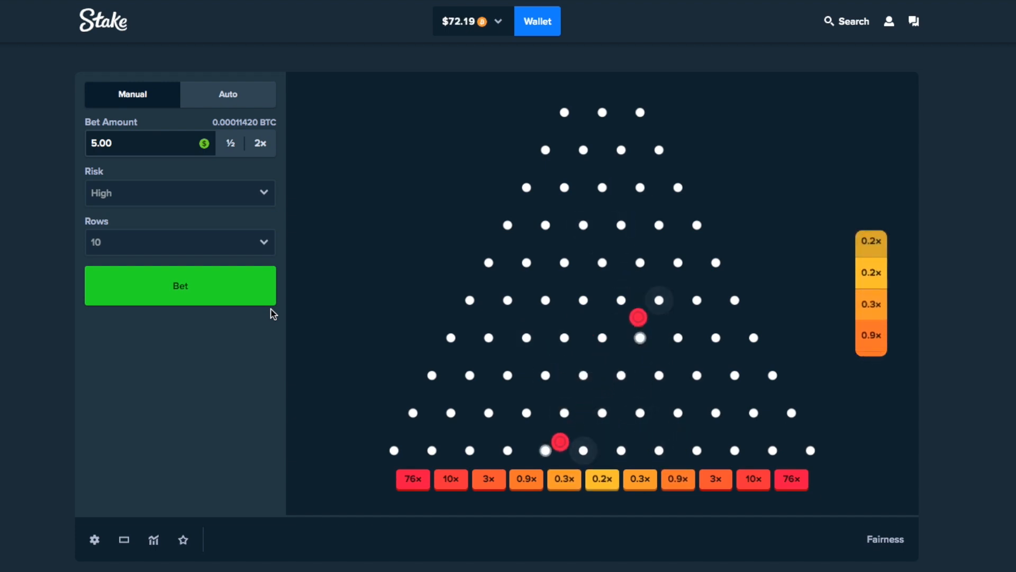
click(180, 286)
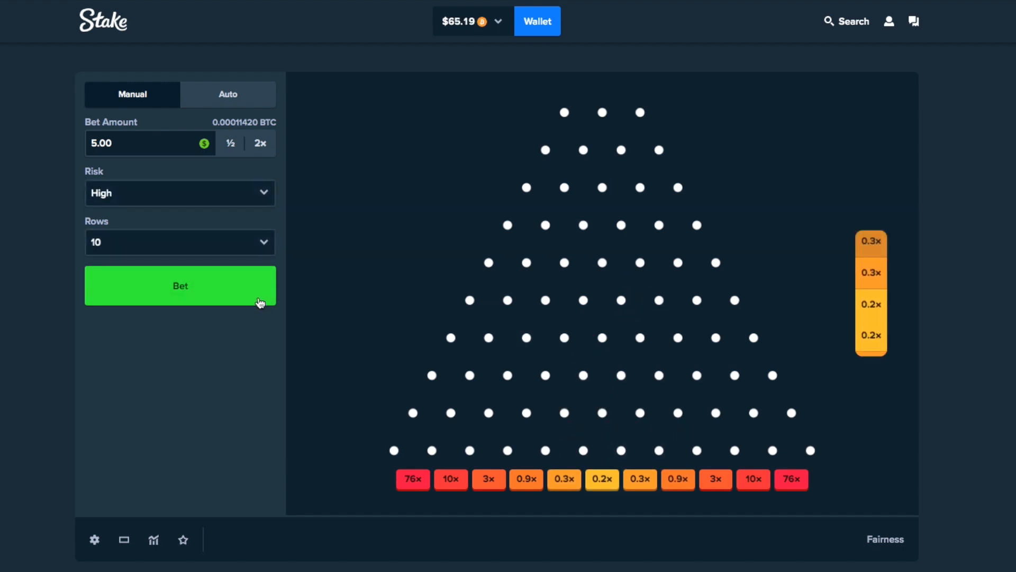
click(180, 284)
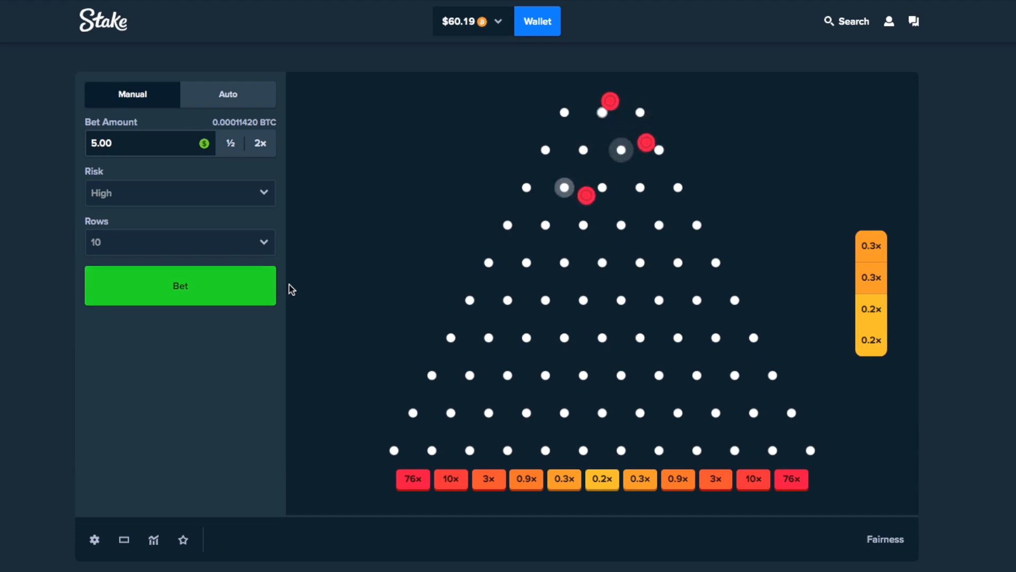
click(180, 285)
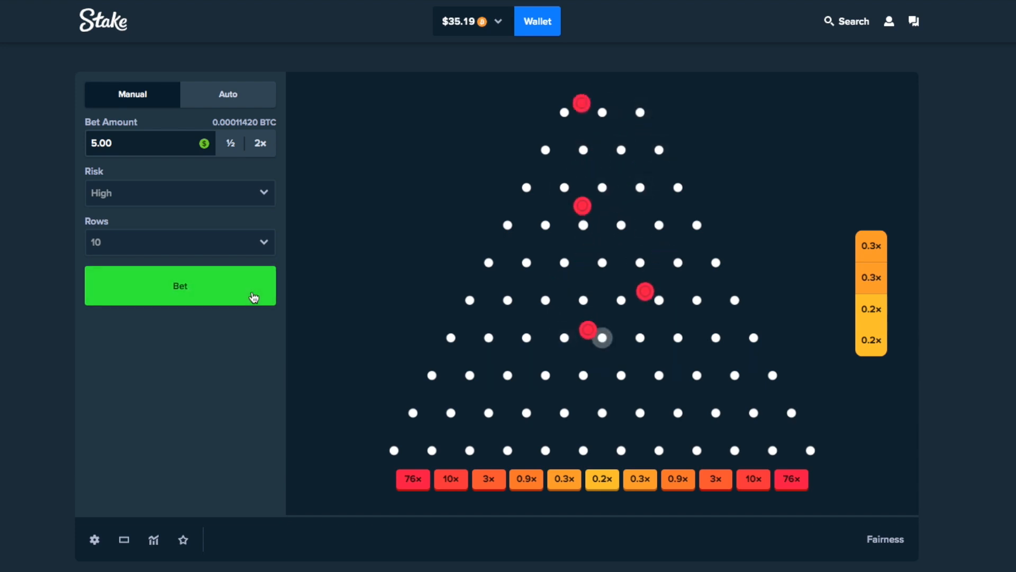
click(180, 286)
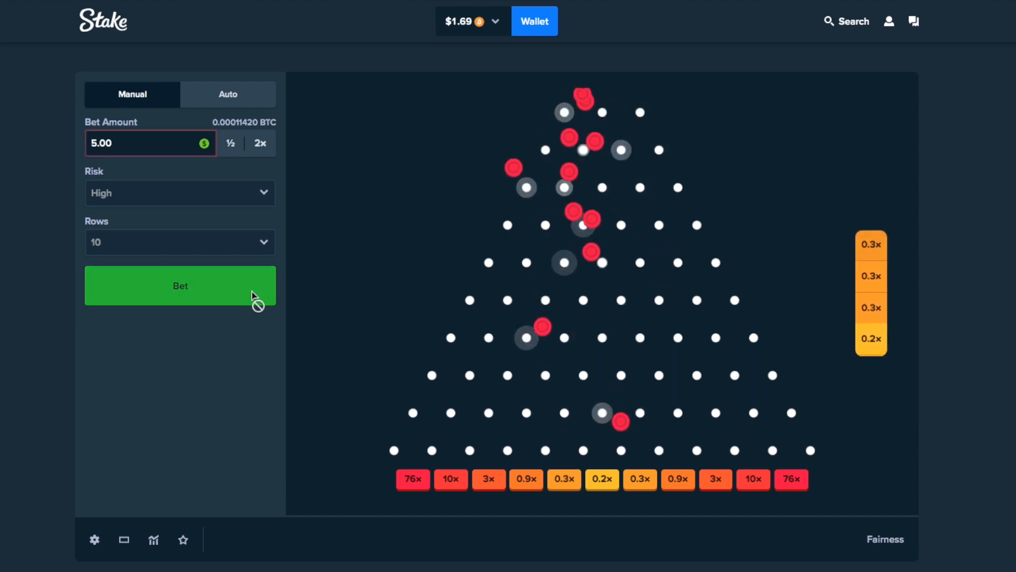
Step: Keep dropping $5 balls until the balance falls to about $7.69
click(180, 286)
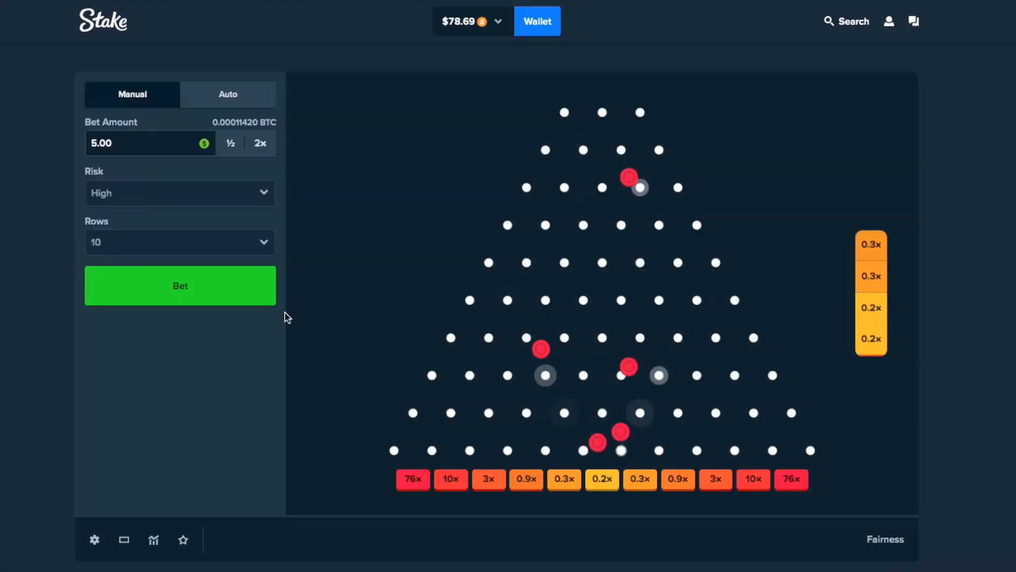
click(180, 285)
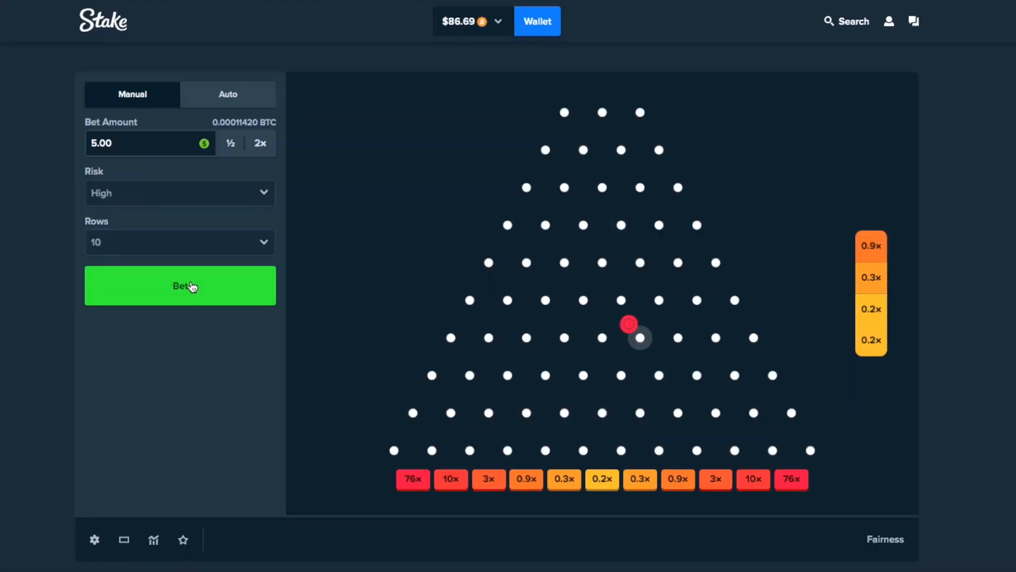
click(179, 285)
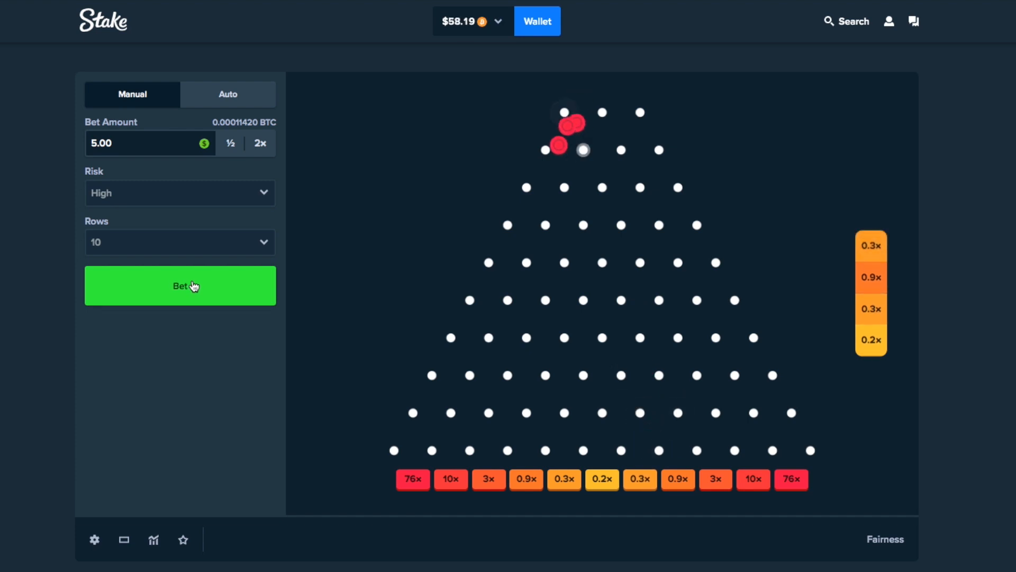
click(179, 286)
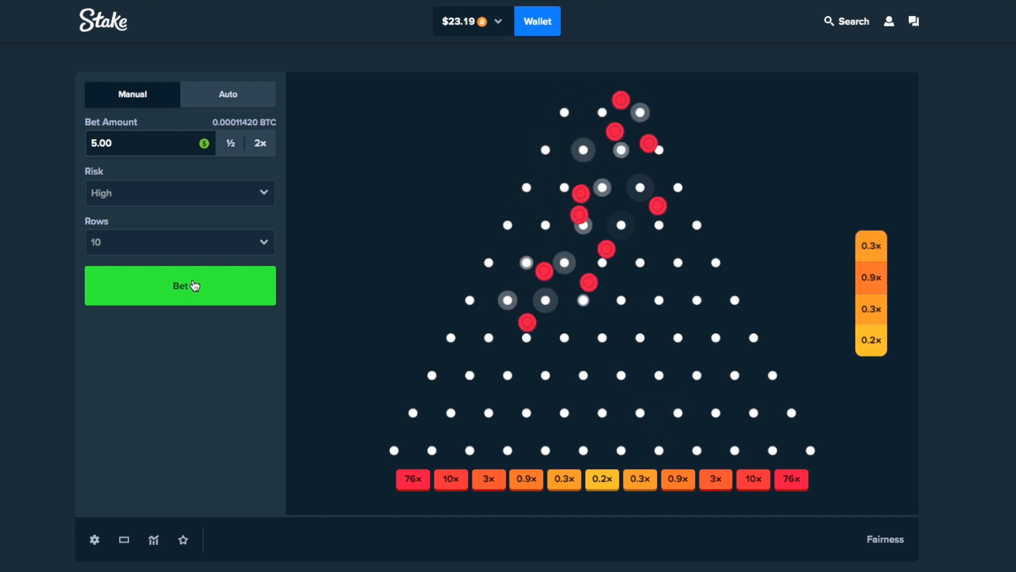
click(180, 286)
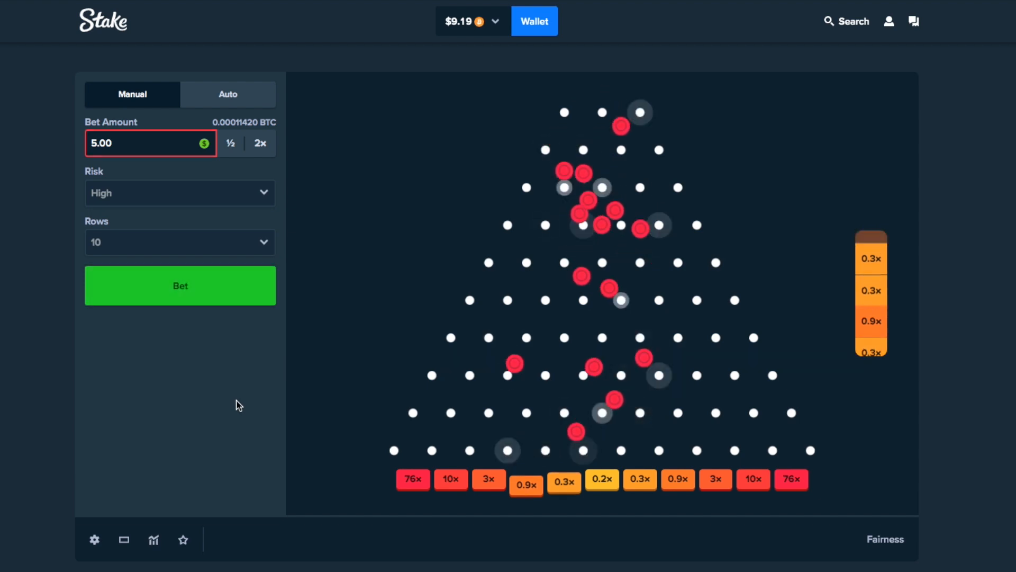
click(180, 286)
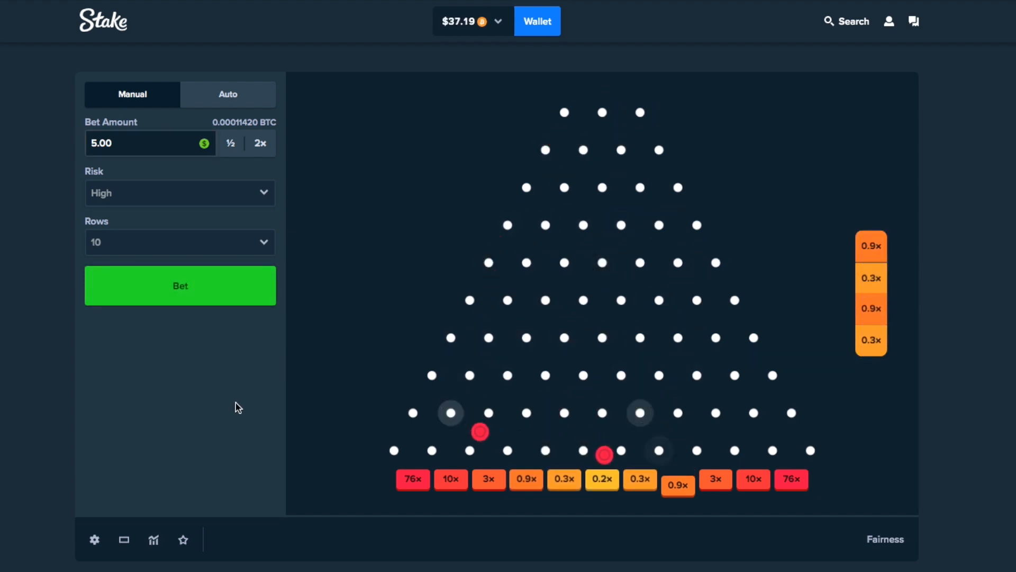
click(180, 286)
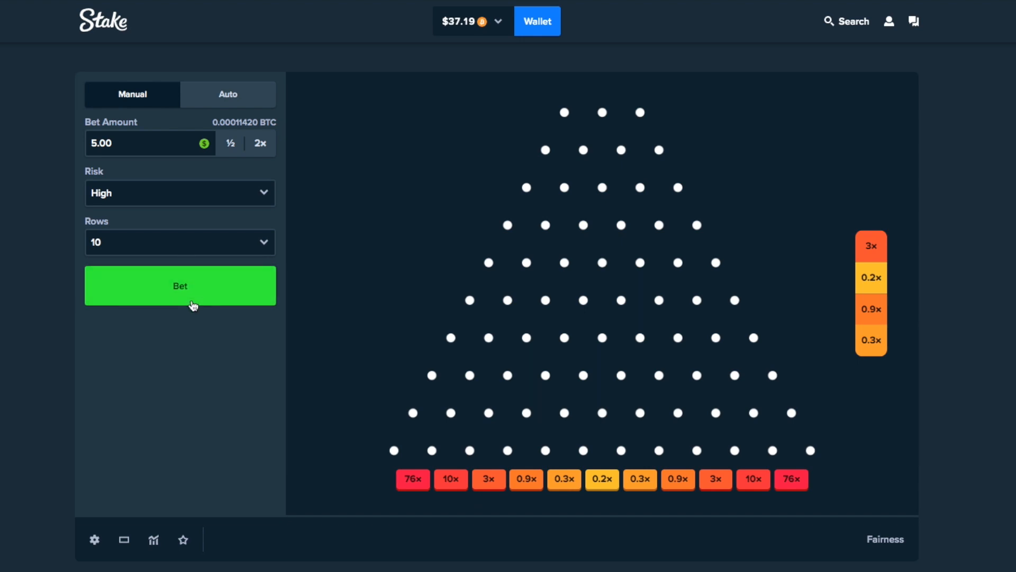
click(180, 286)
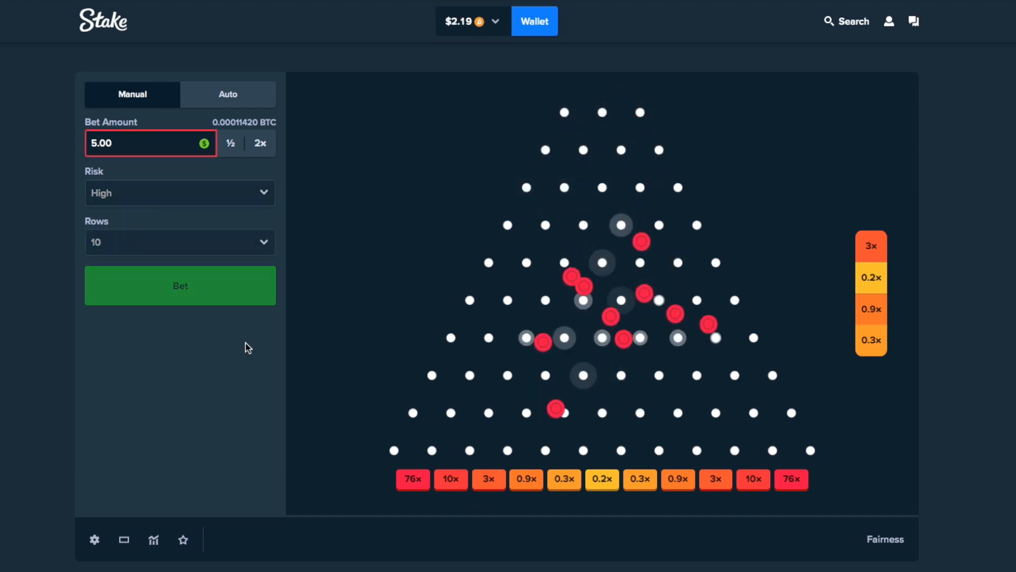
click(180, 285)
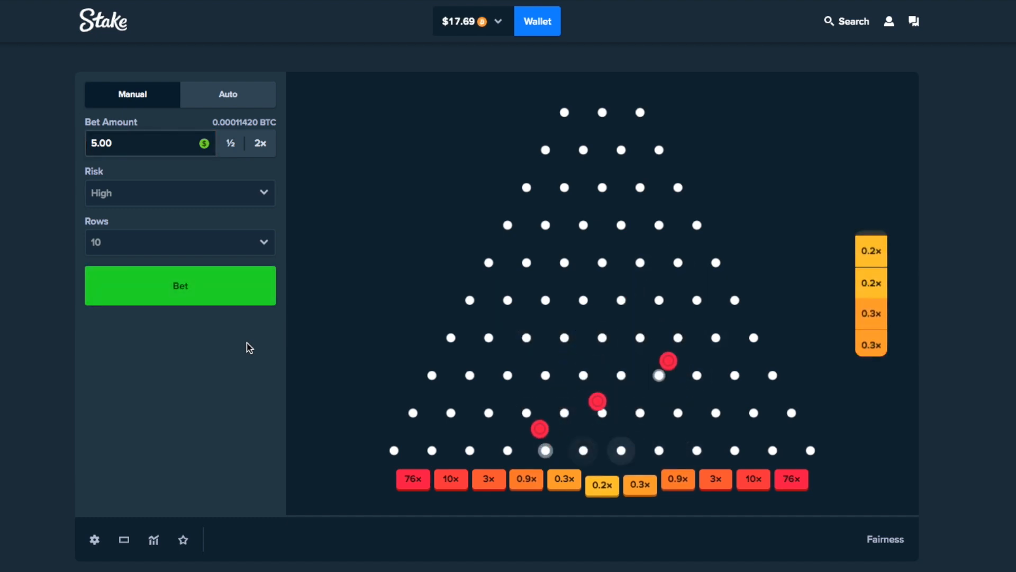
click(179, 286)
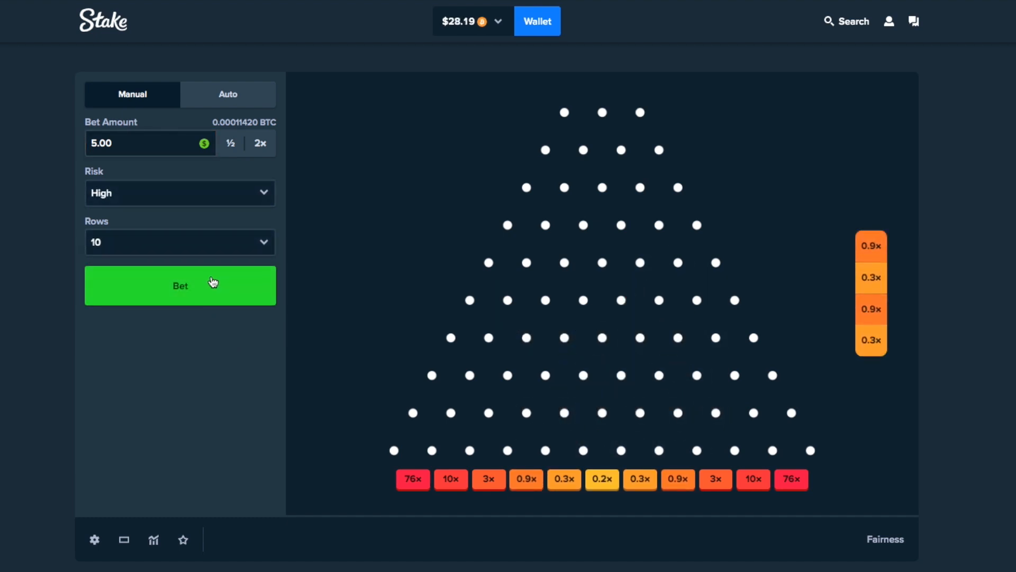
click(180, 286)
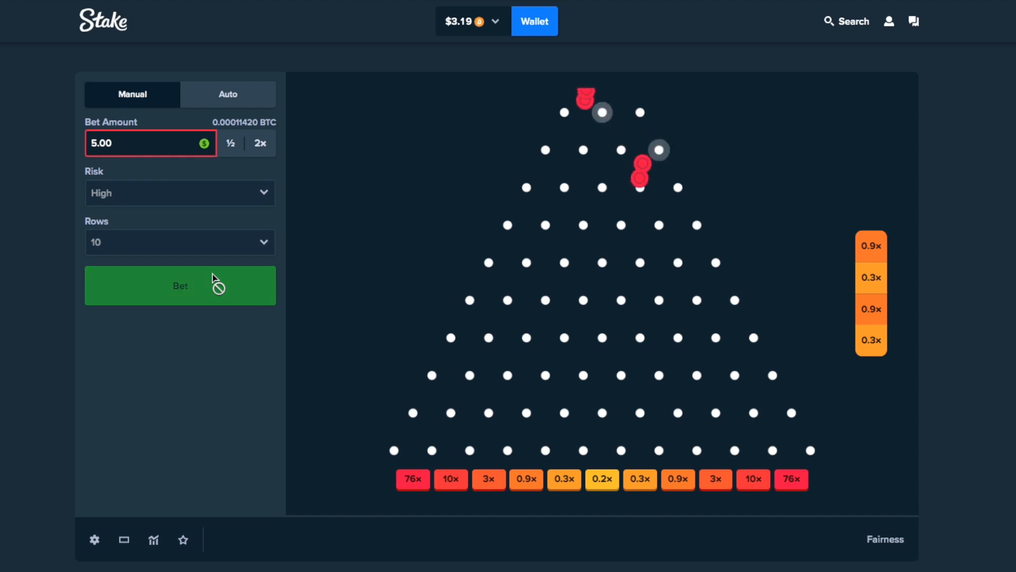
click(180, 284)
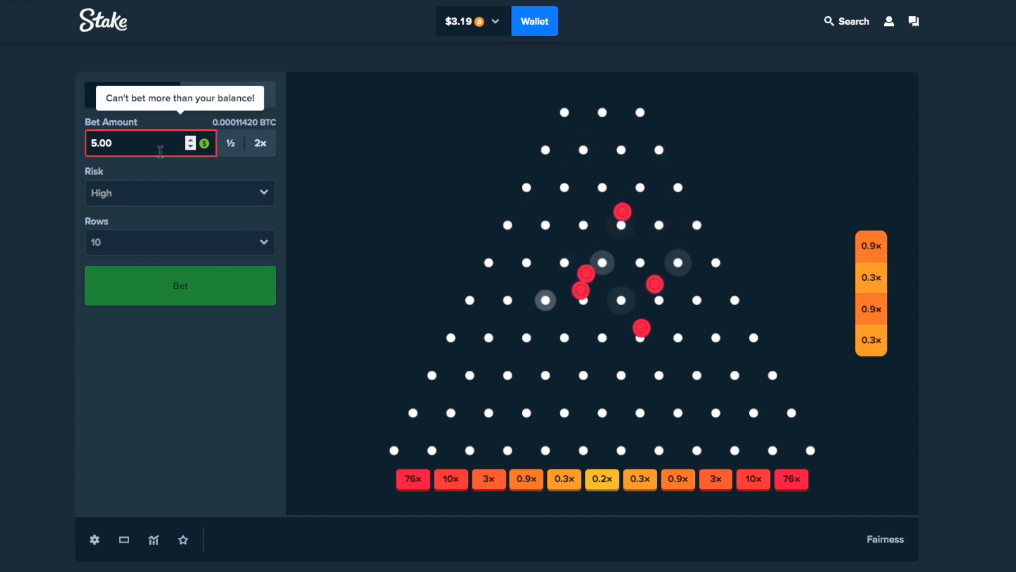
click(180, 285)
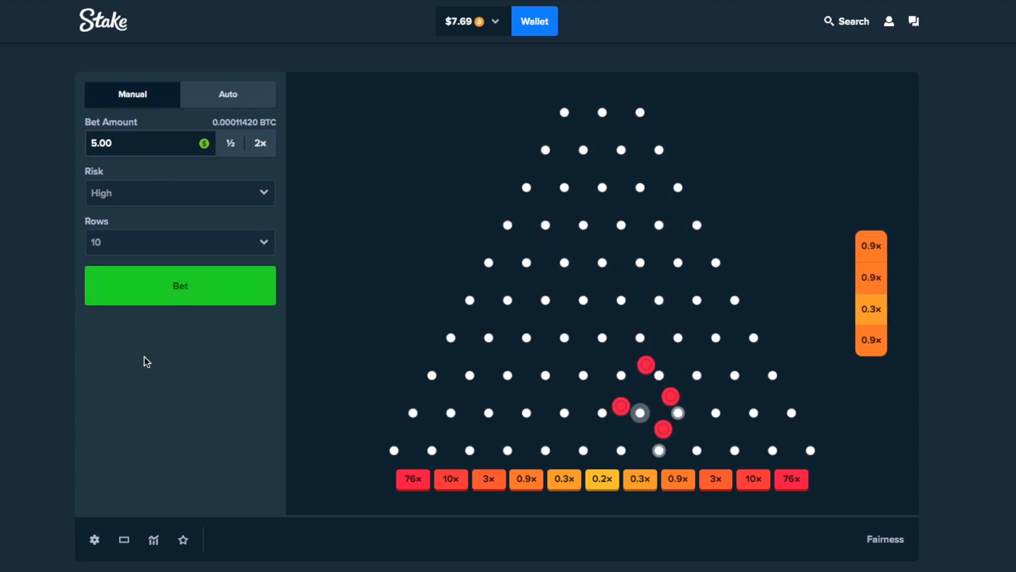
Step: Cut the Plinko bet to $3 and drop one ball
click(180, 286)
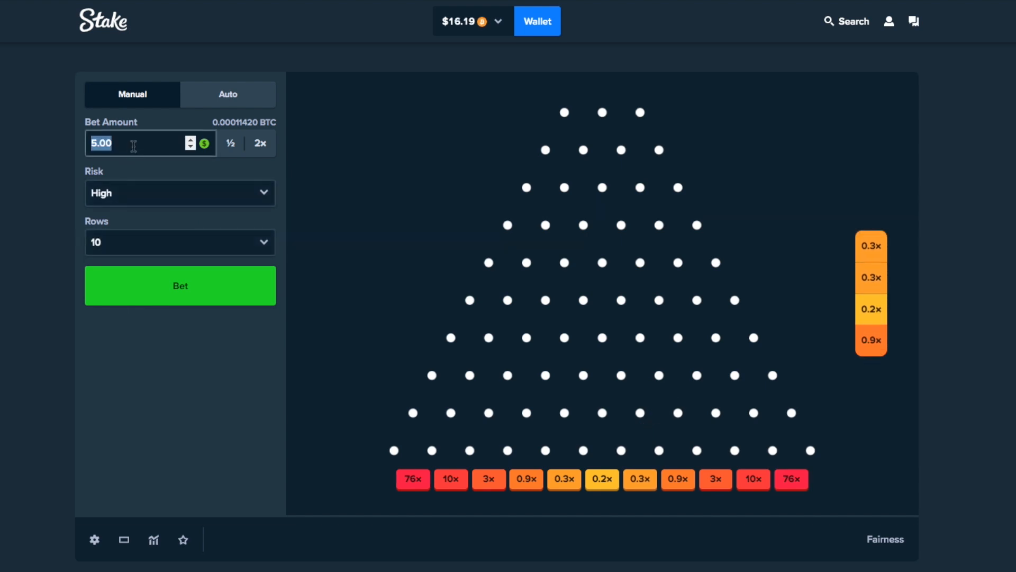
text(3)
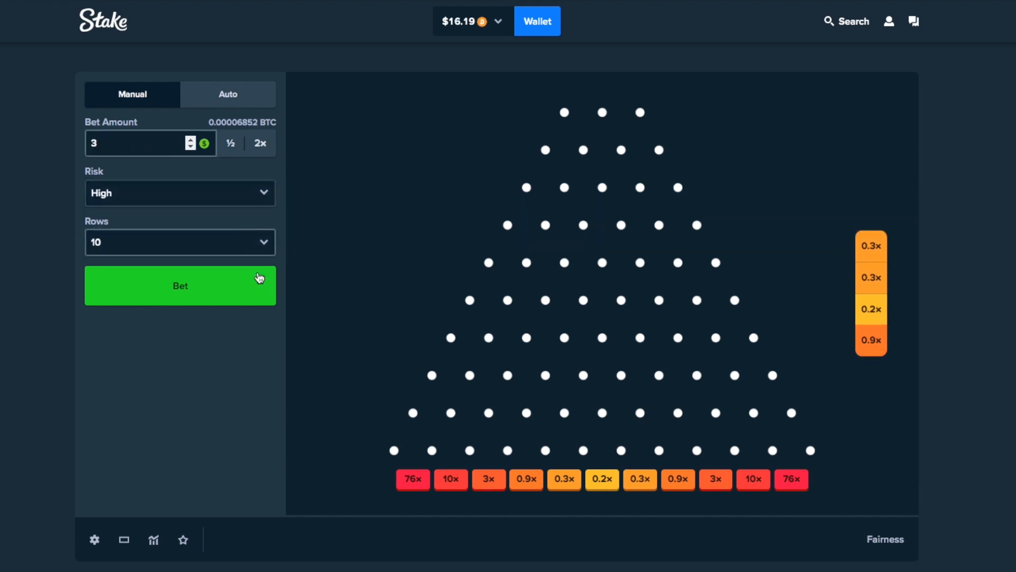
click(180, 286)
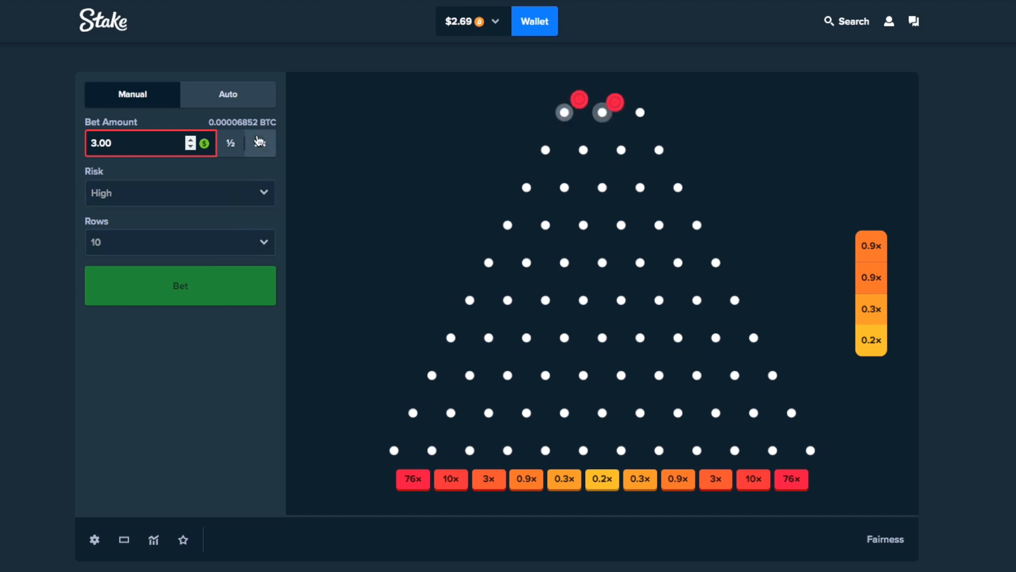
Step: Stake the remaining $2.69 and drop balls repeatedly until the balance reaches $0.20
click(180, 285)
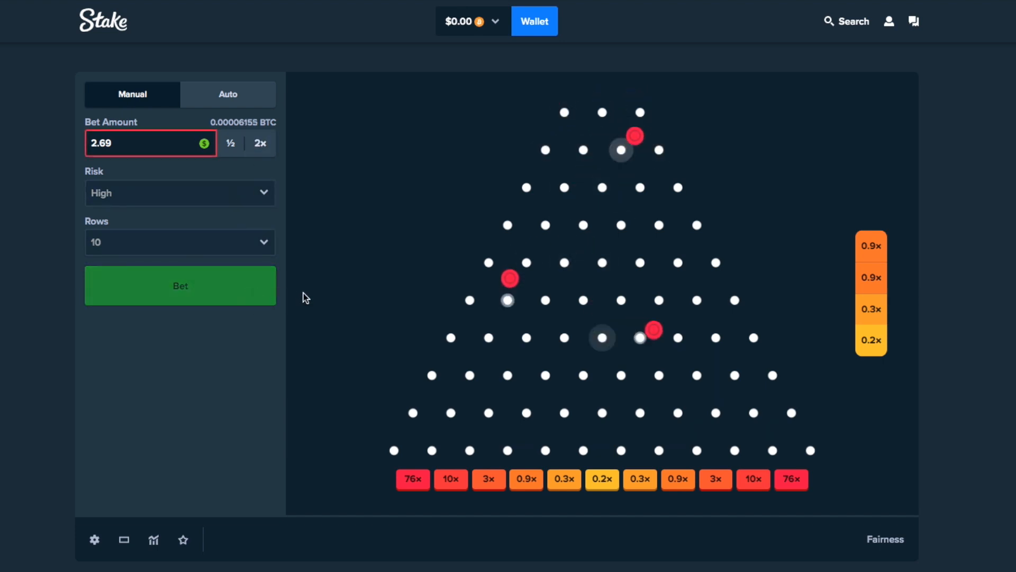
click(180, 285)
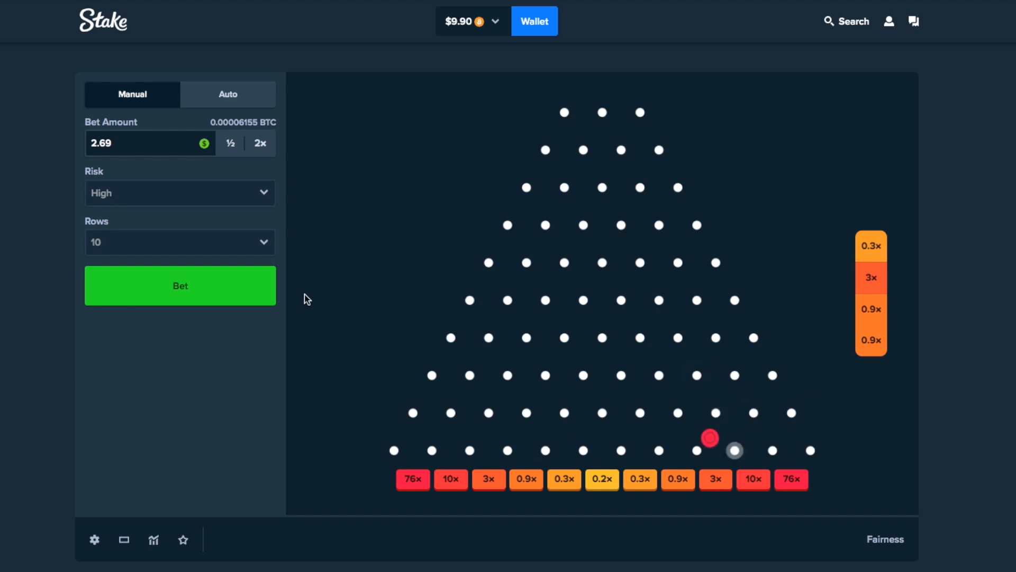
click(180, 286)
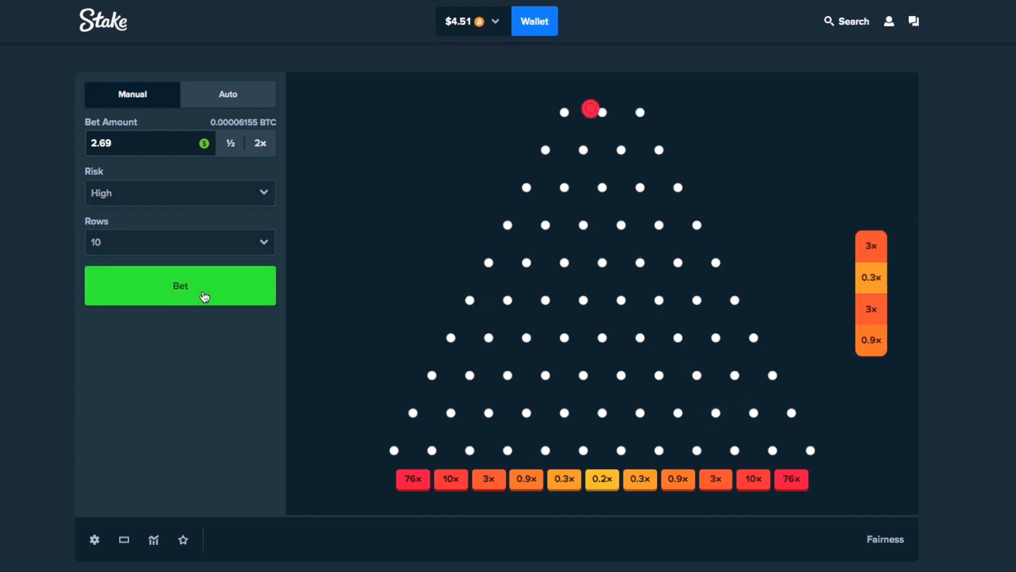
click(179, 286)
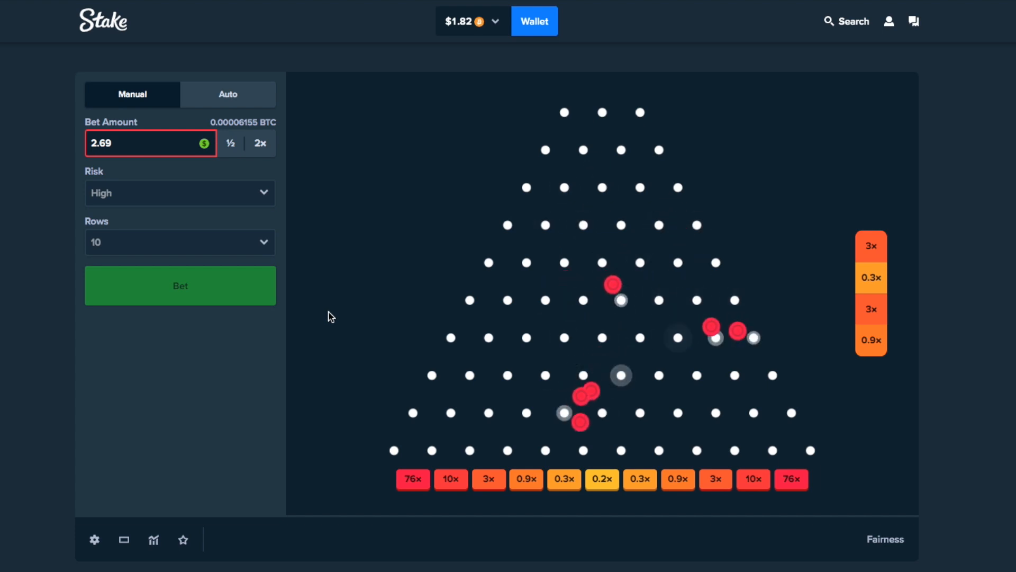
click(180, 285)
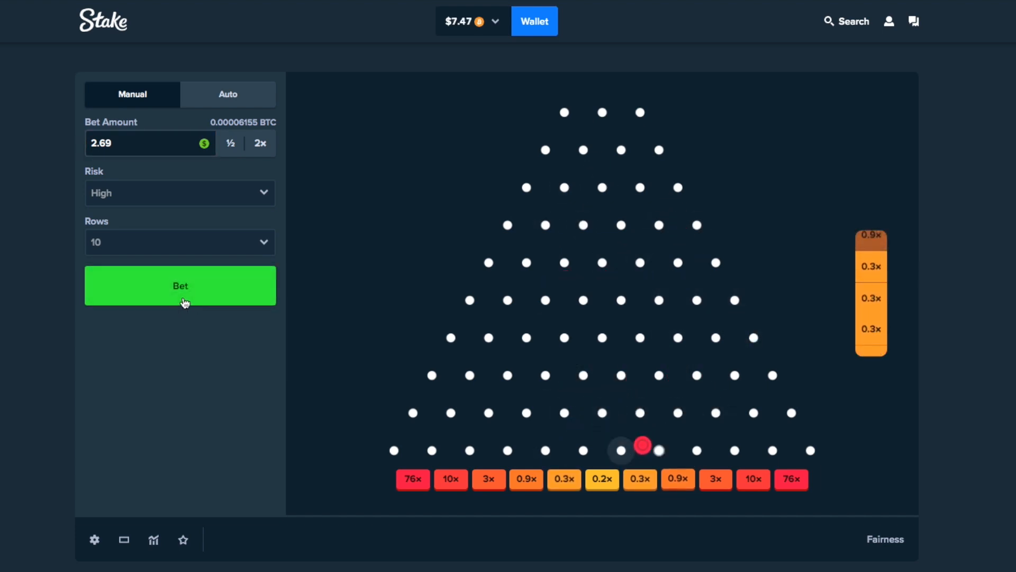
click(180, 284)
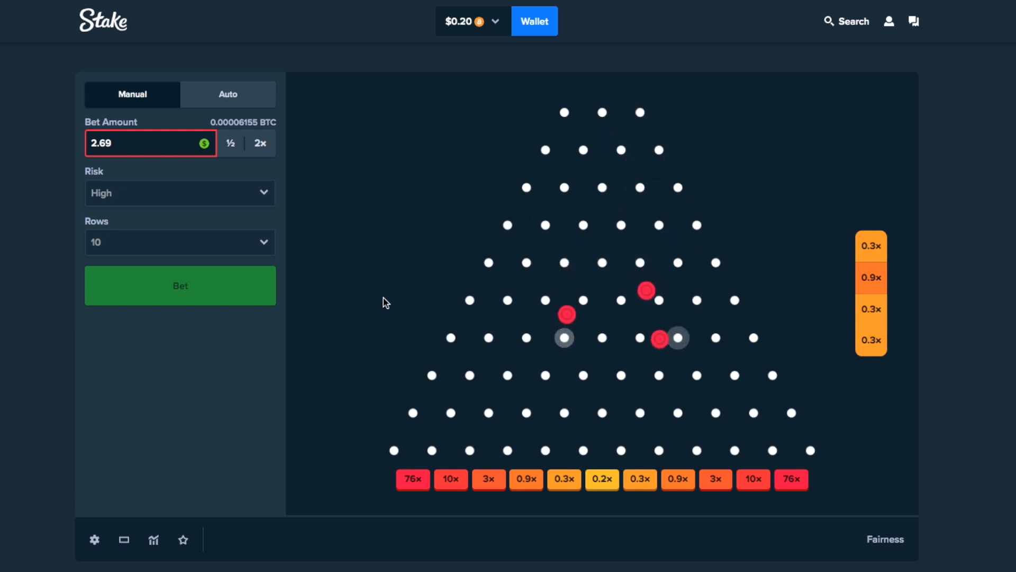
click(180, 285)
text(17)
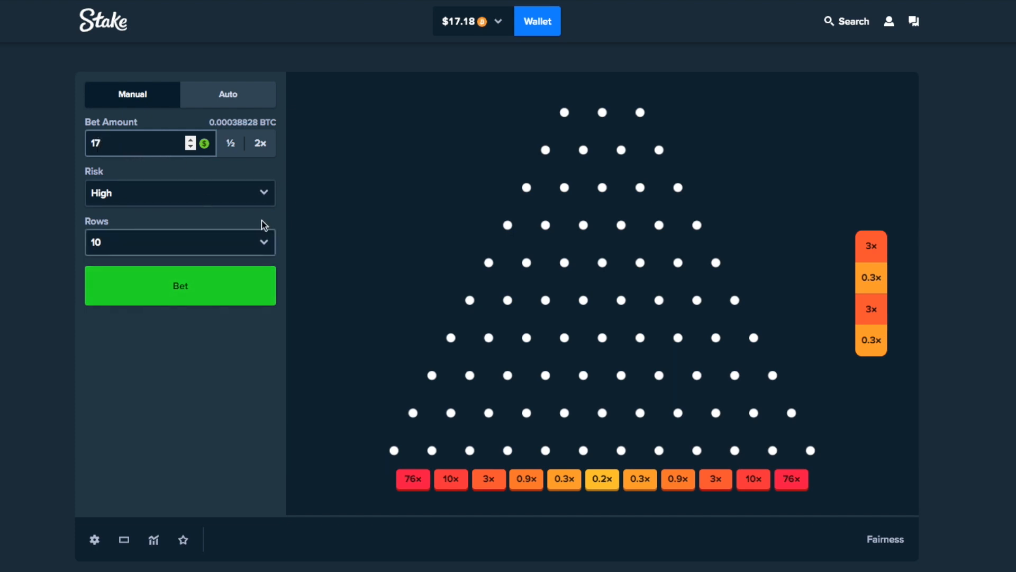
Step: Switch the Plinko board to 8 rows for the $17 bet
click(180, 241)
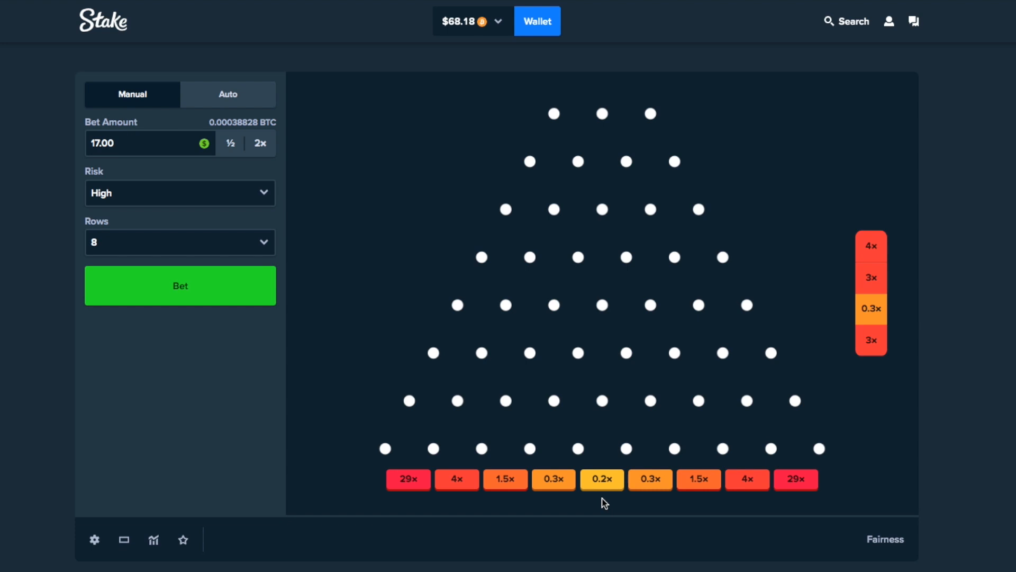
mouse_move(239, 166)
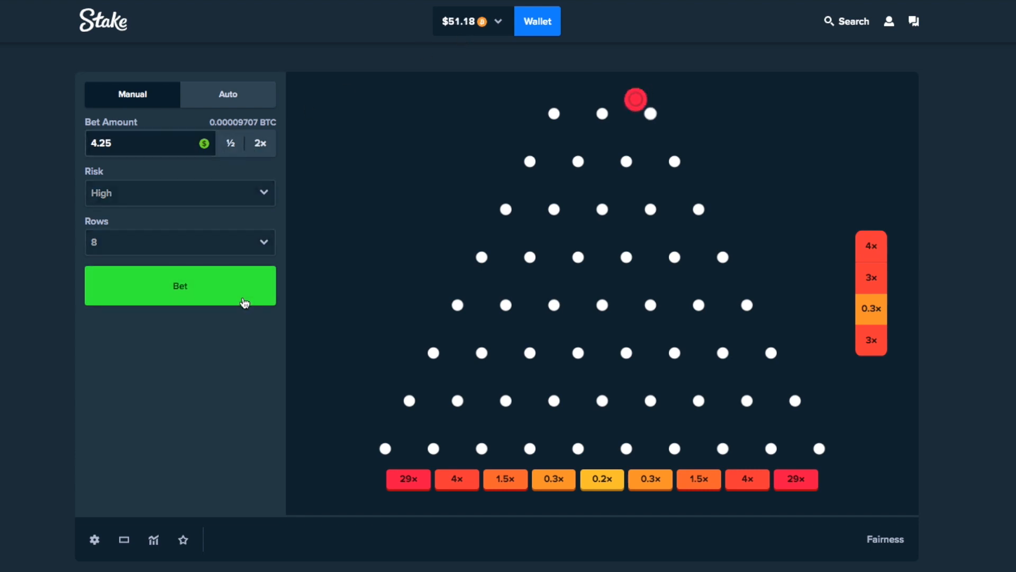
Step: Drop seven $4.25 Plinko balls on the 8-row board, balance hovering near $50
click(180, 285)
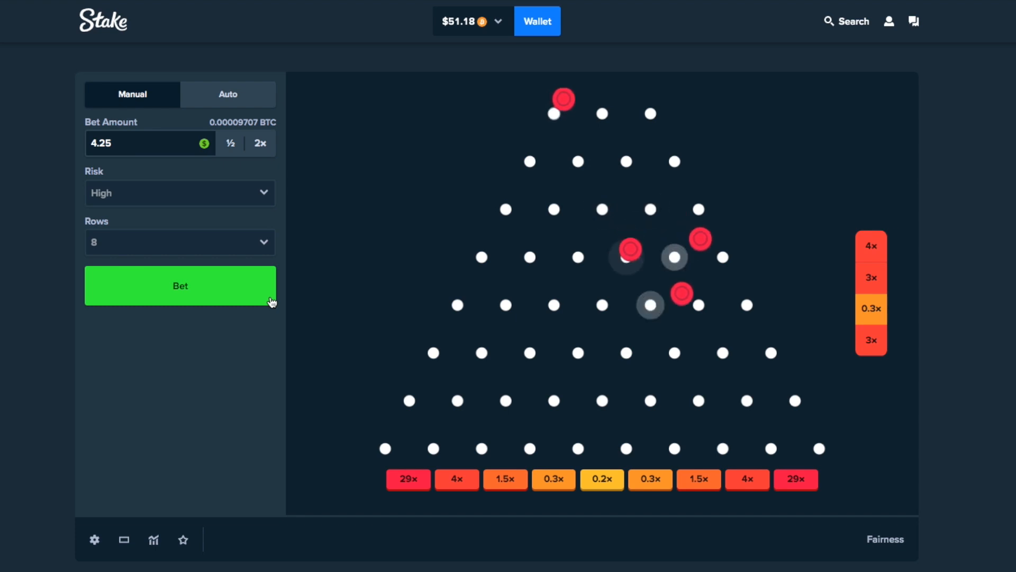
click(180, 285)
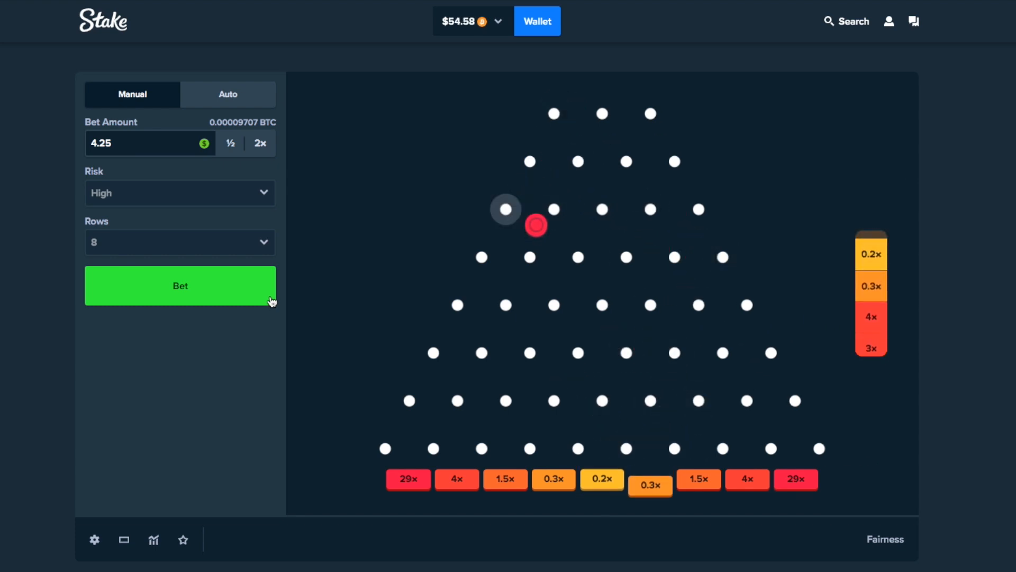
click(180, 285)
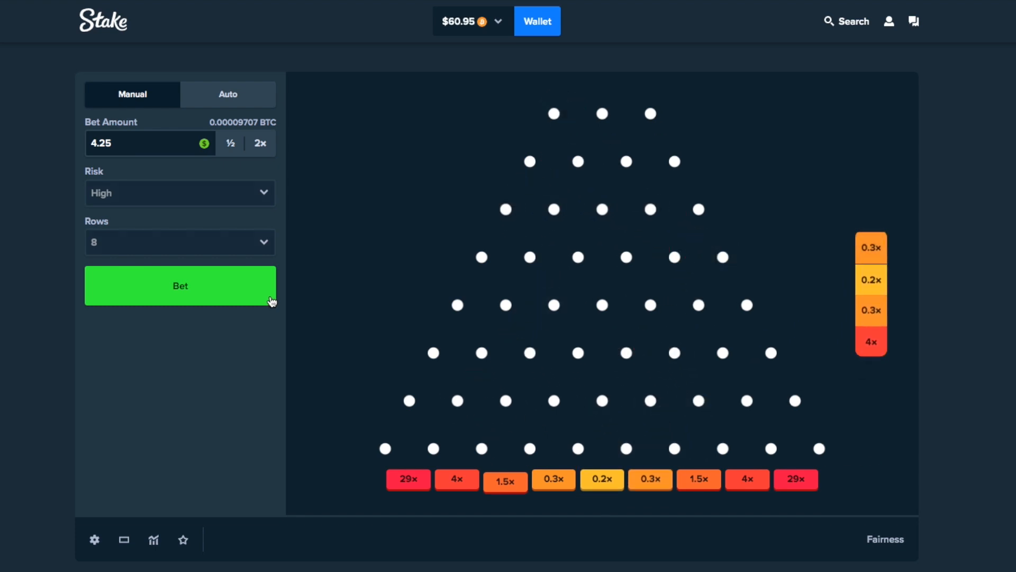
click(180, 286)
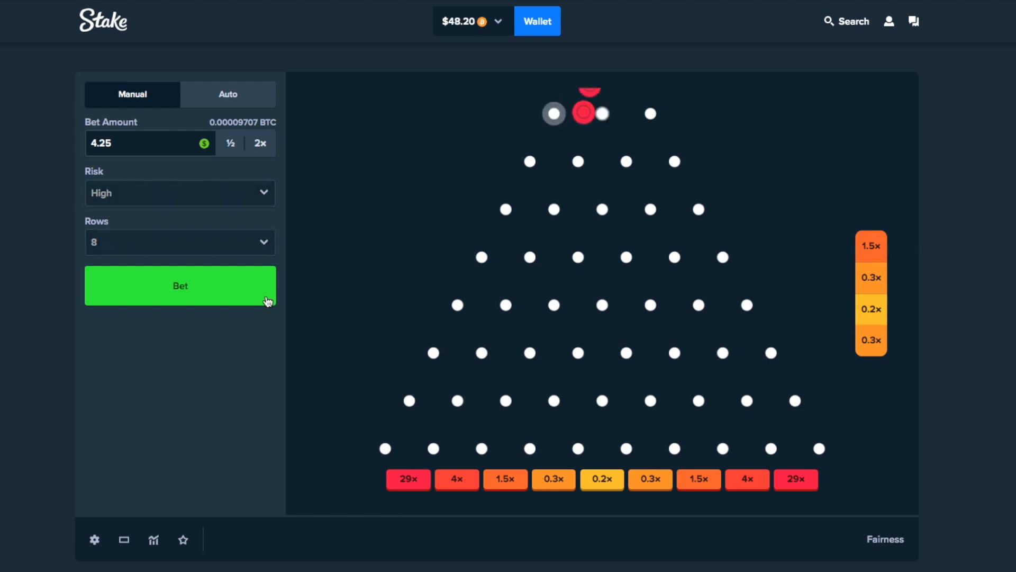
click(180, 286)
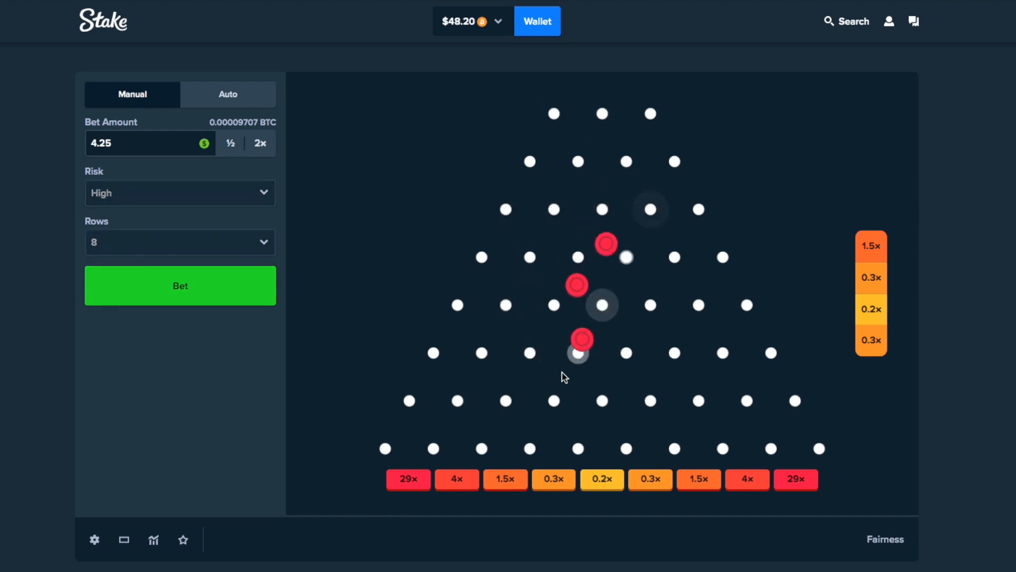
click(179, 285)
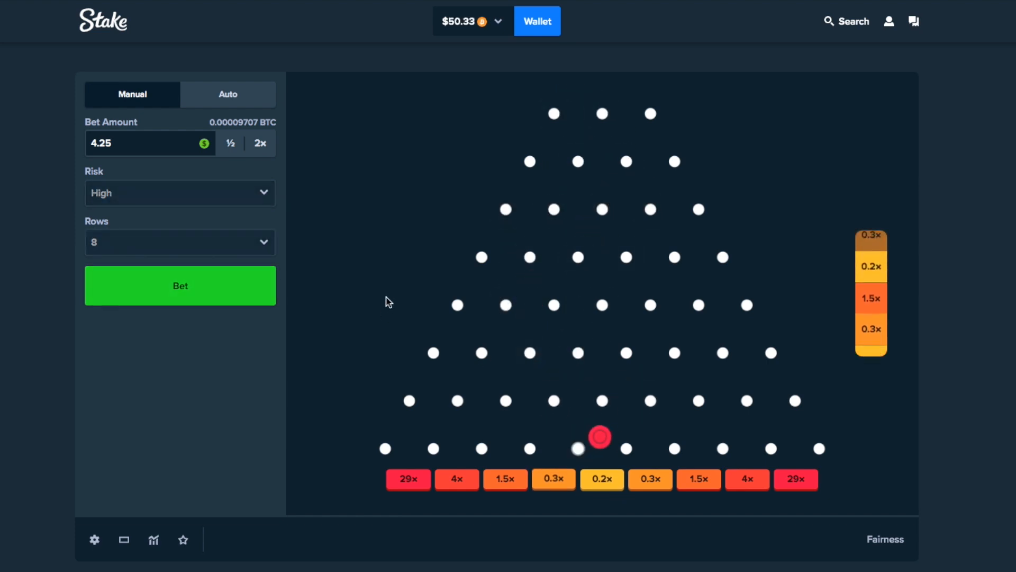
click(180, 192)
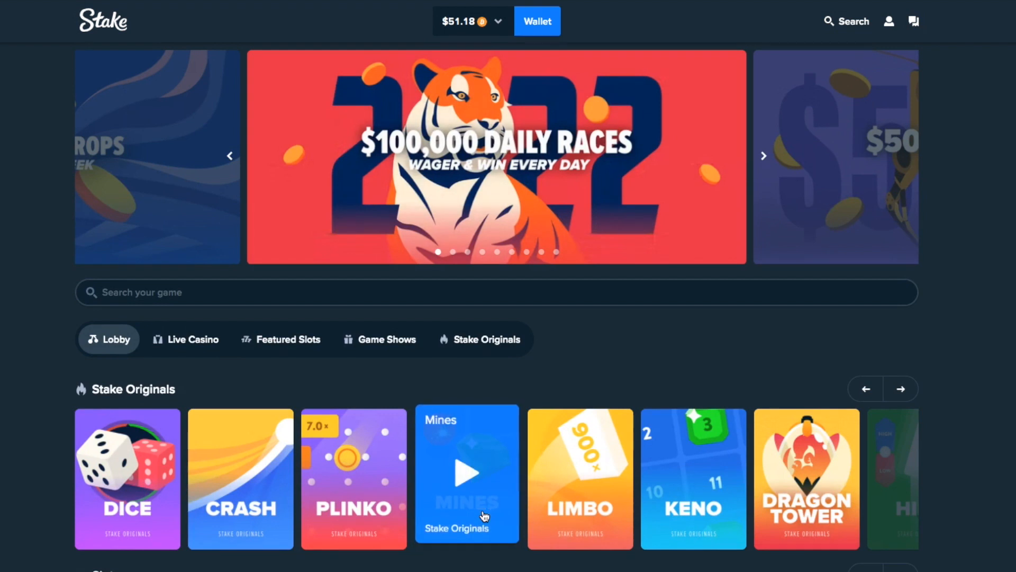
Step: Start a $50 Mines round with one mine from the lobby
click(467, 473)
text(50)
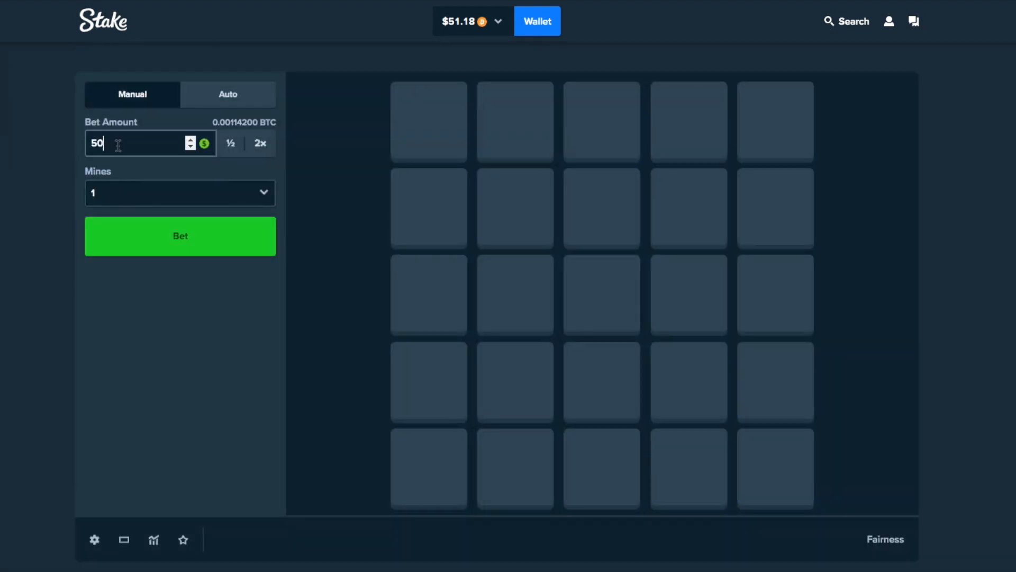
click(180, 236)
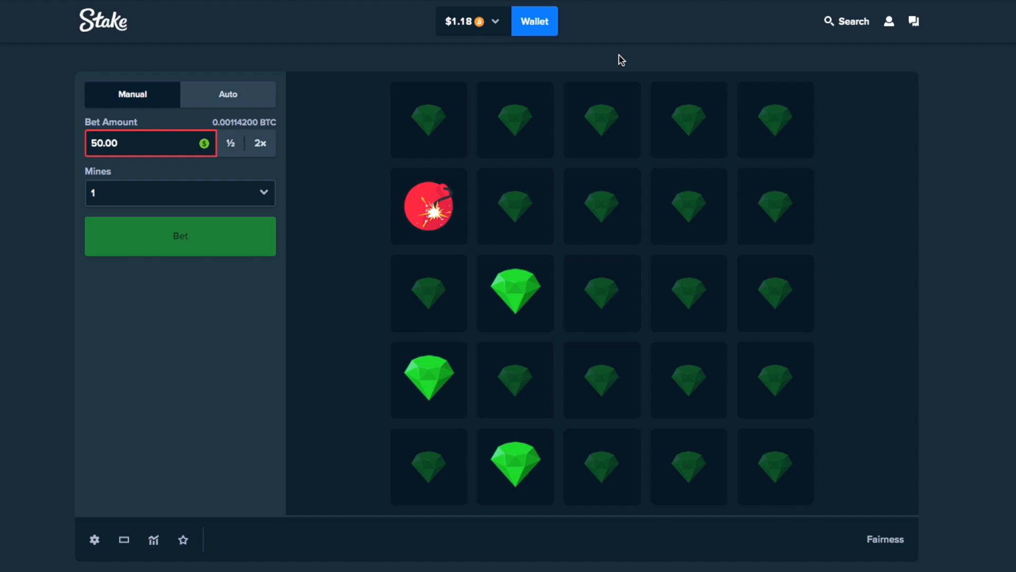
mouse_move(891, 4)
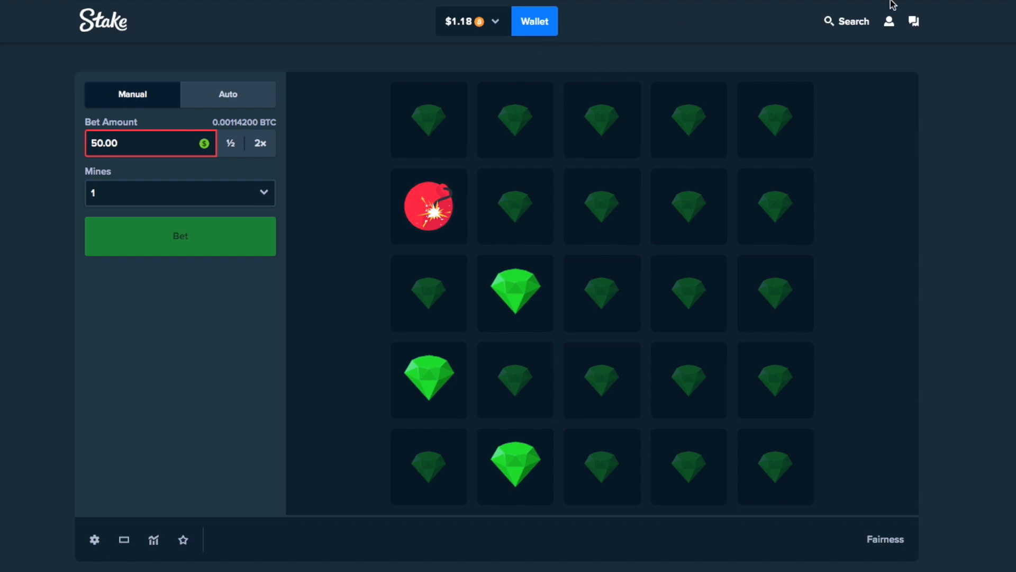
Step: Go to account Settings > Offers and focus the Welcome Offer Code field
click(888, 21)
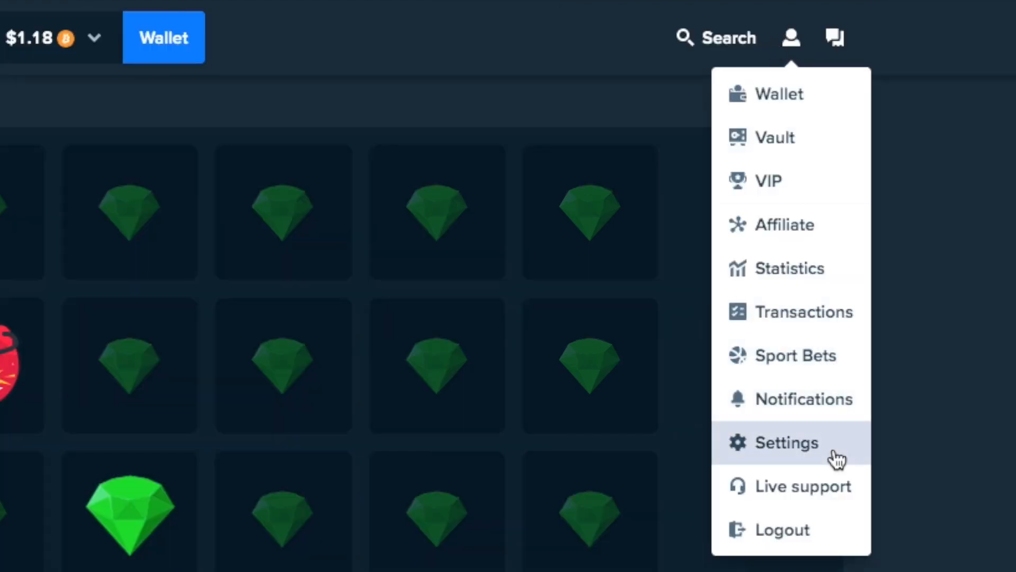
click(784, 442)
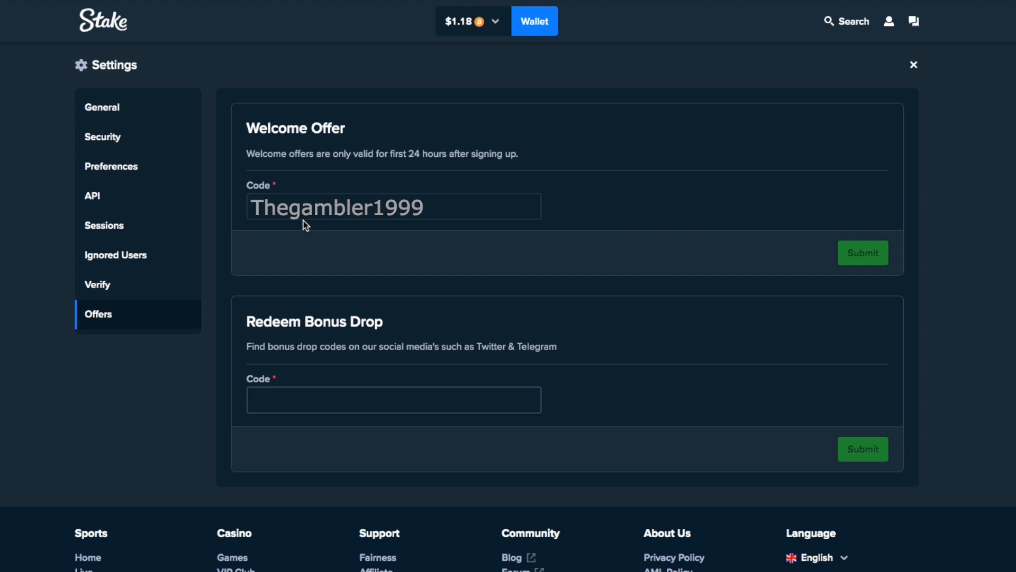
click(392, 207)
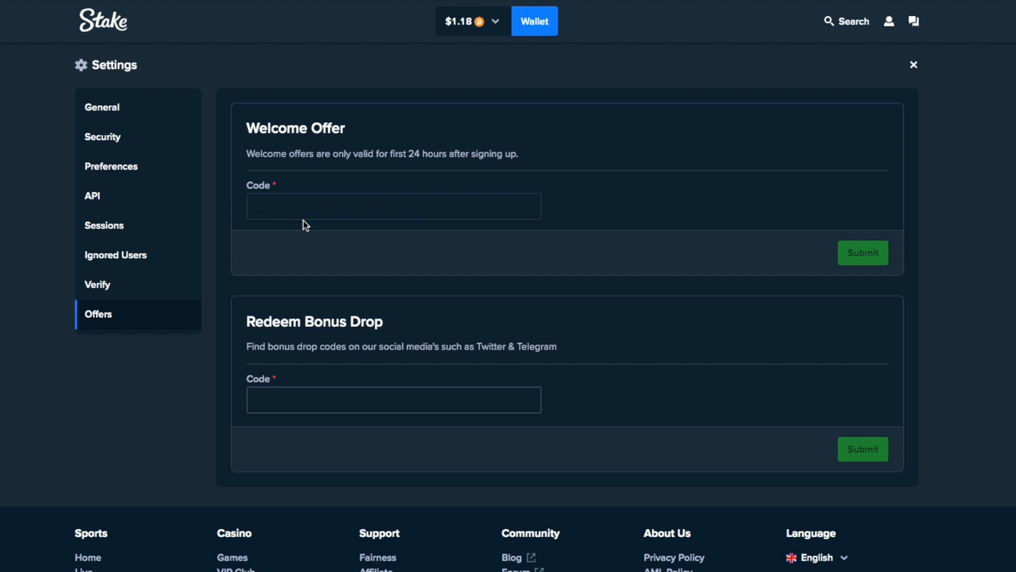